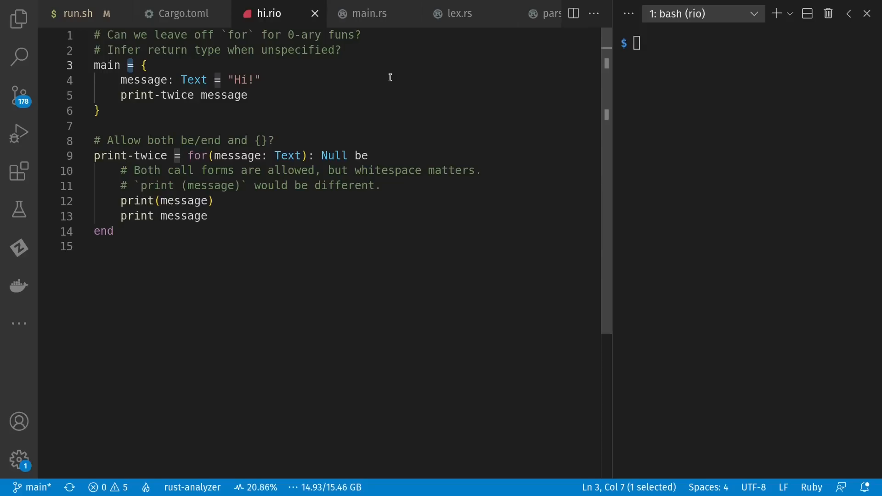
Step: Review the run.sh build script, then Cargo.toml's dependencies and release-lto profile
left_click(369, 155)
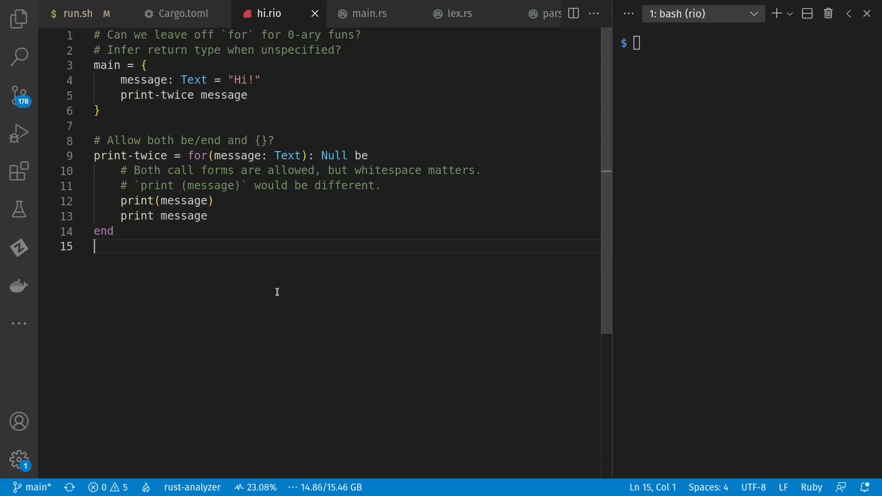
left_click(78, 14)
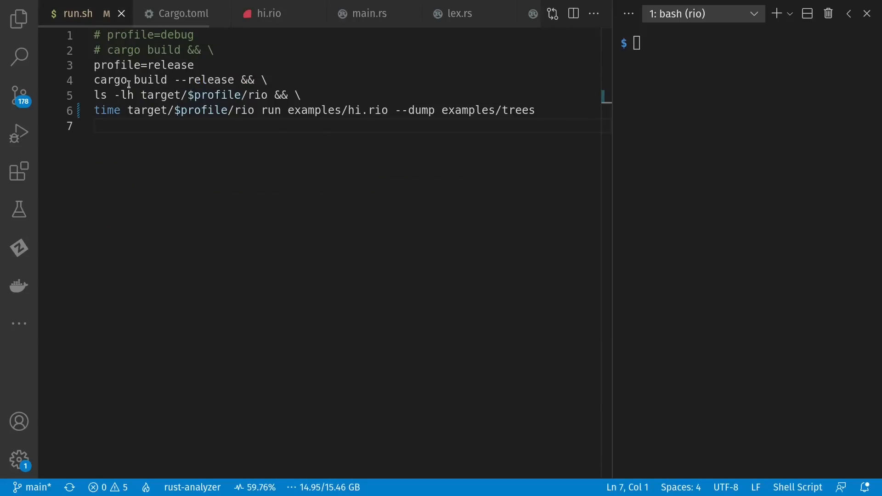
left_click(158, 137)
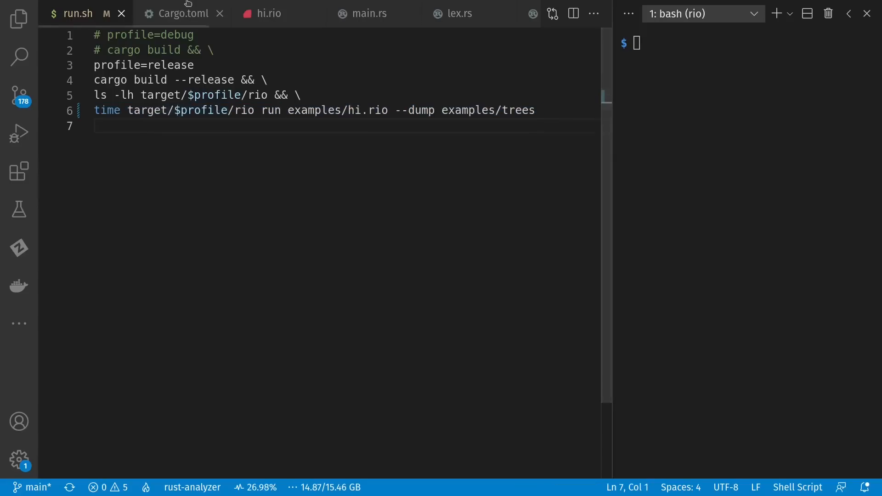
left_click(183, 13)
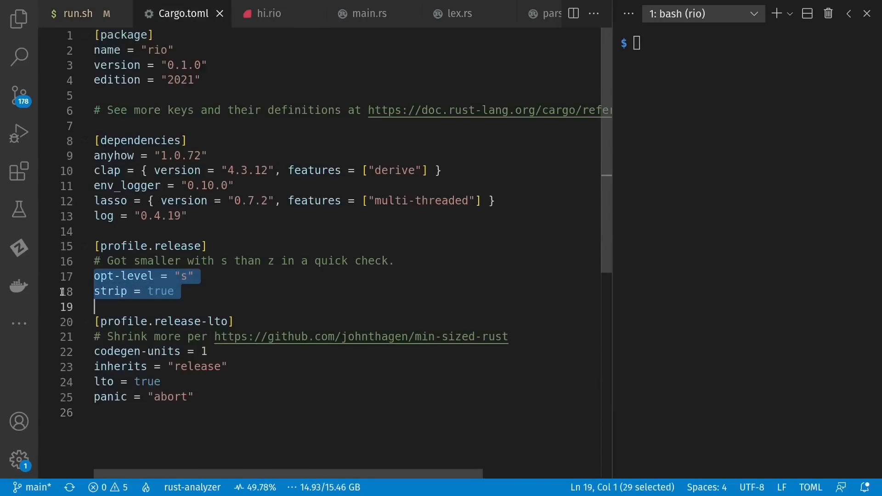
mouse_move(281, 232)
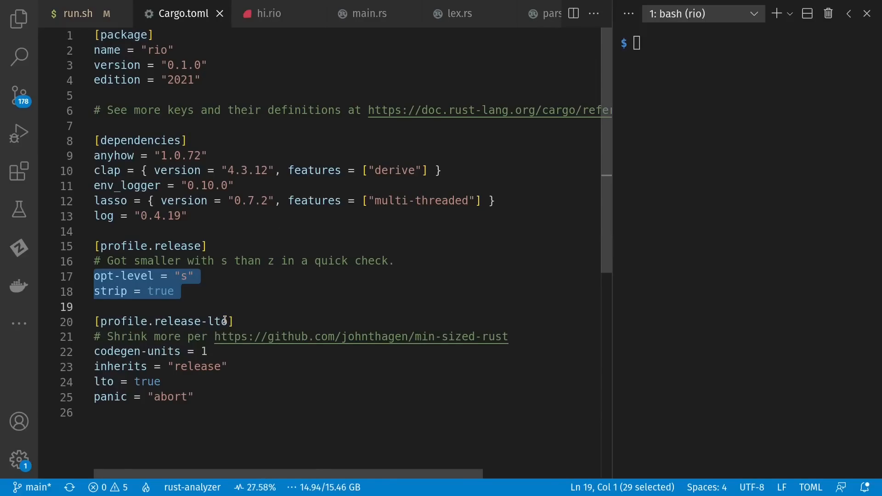
double_click(217, 322)
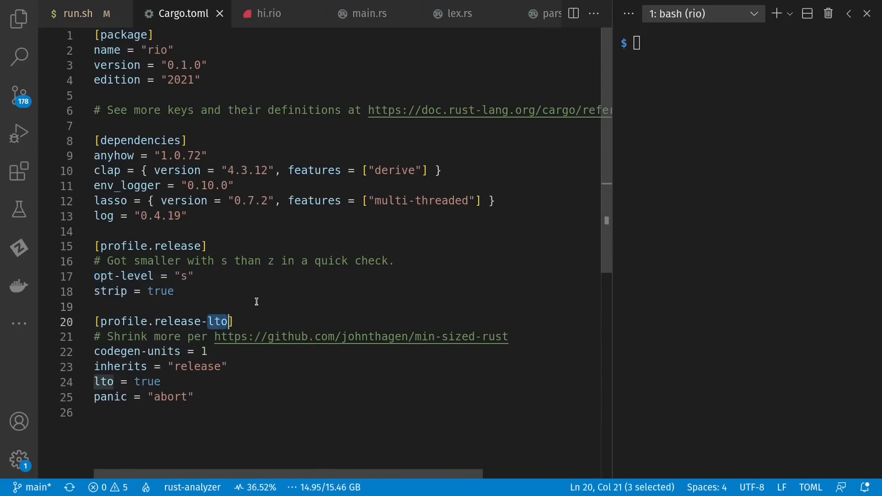
Step: Open main.rs to view run_app's lex, parse, norm, run and tree-dump stages
left_click(366, 14)
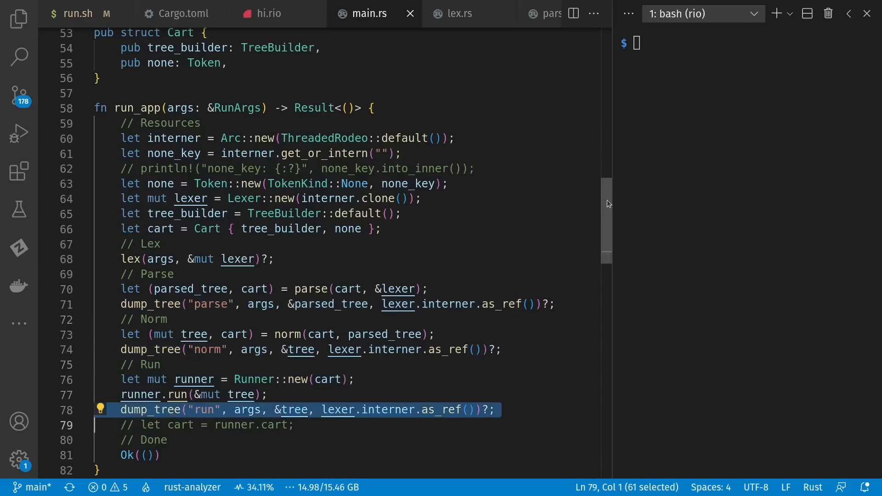
Step: Compare hi.rio with lex.rs and scroll through the TokenKind enum and lexer loop
left_click(460, 14)
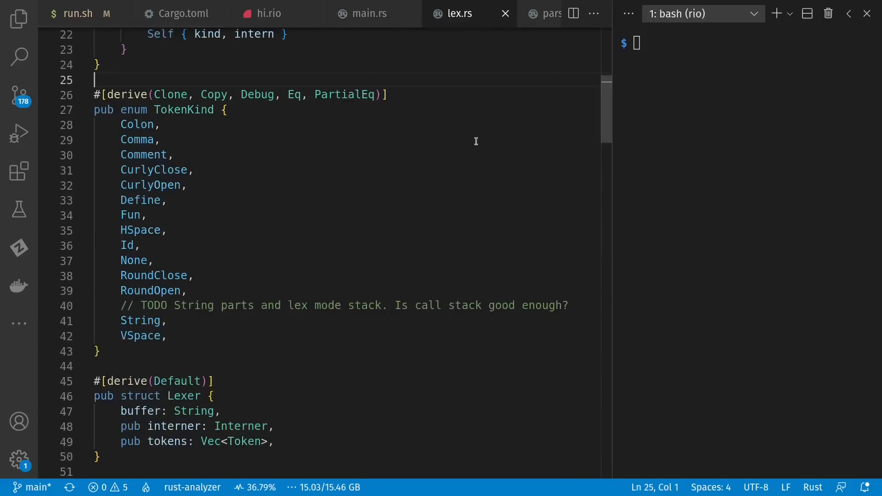
left_click(268, 13)
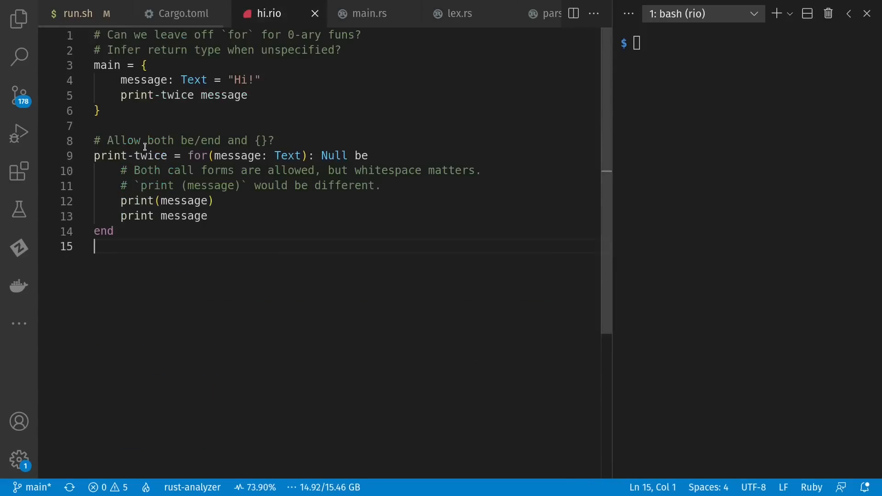
double_click(130, 155)
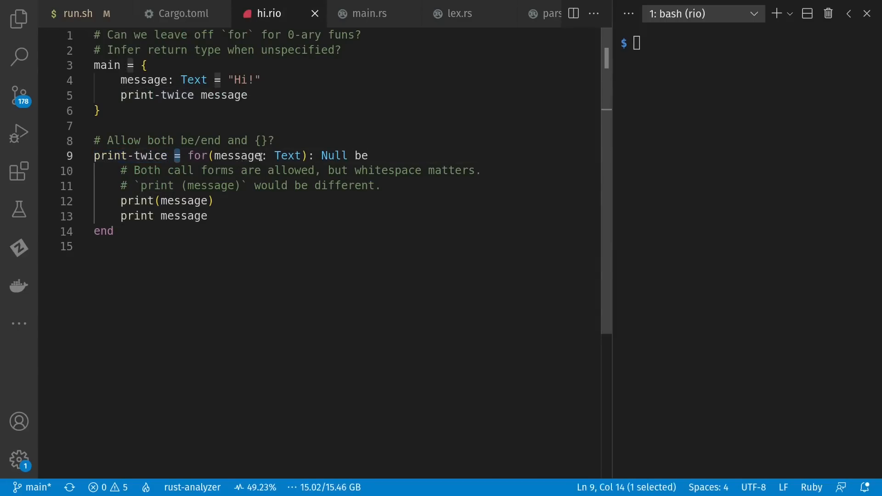
left_click(459, 14)
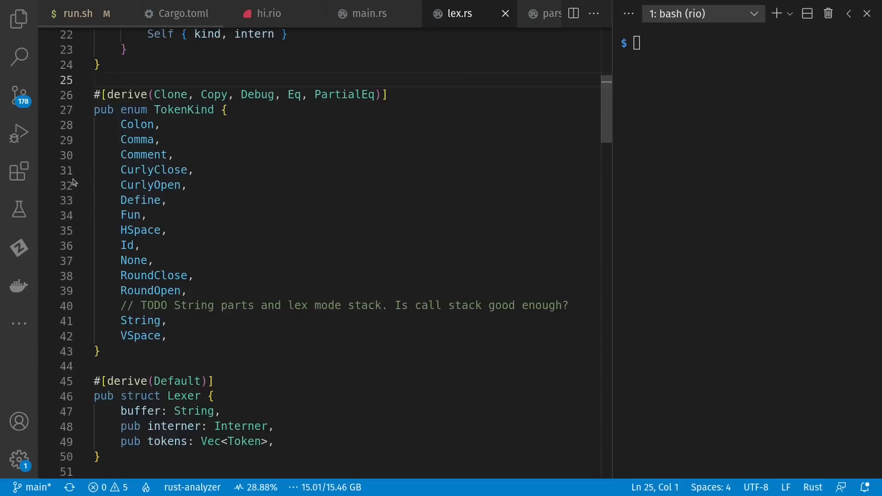
left_click_drag(120, 124, 99, 352)
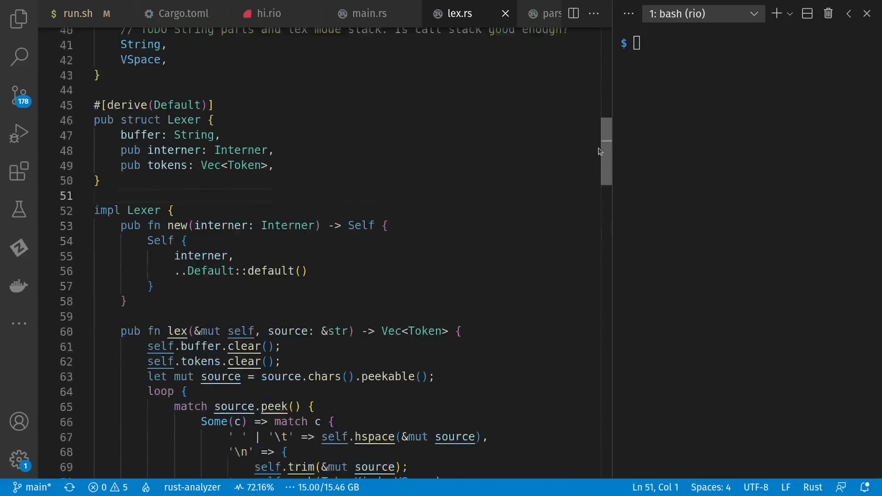
scroll("down", 3)
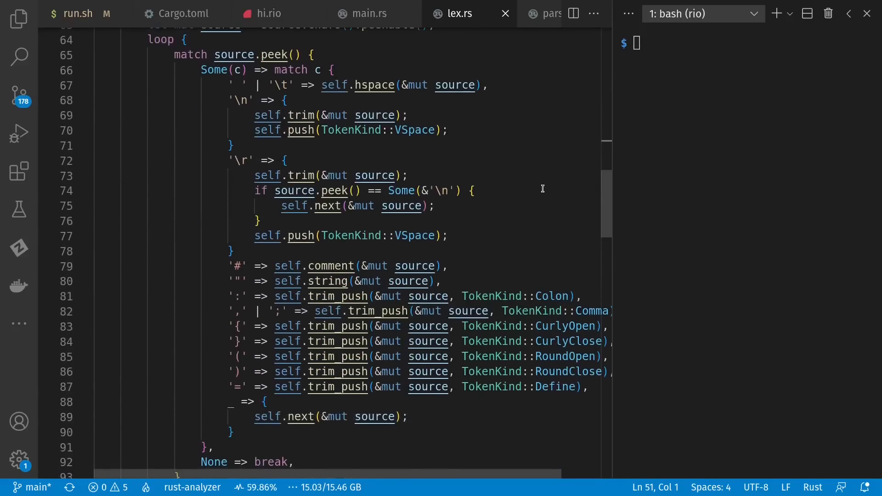
mouse_move(581, 184)
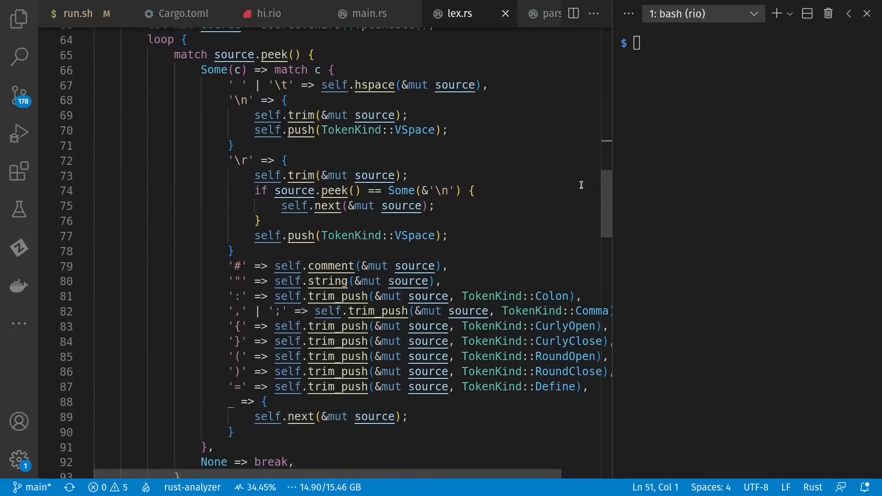
scroll("down", 3)
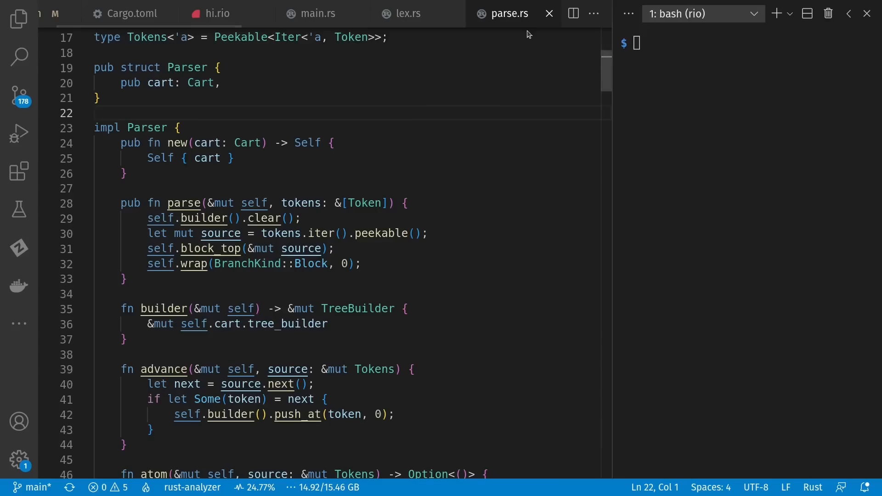
Step: Open hi.parse.txt to view hi.rio's Block, Def and Call parse tree
left_click_drag(283, 203, 301, 218)
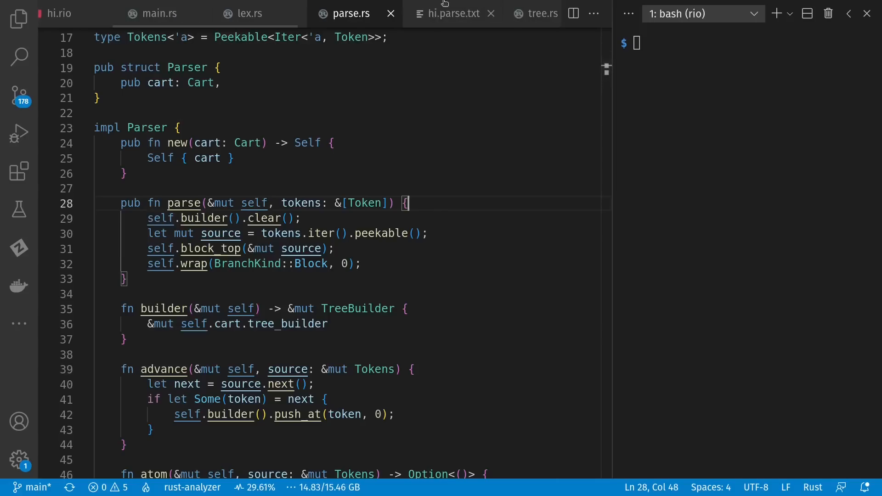
left_click(453, 14)
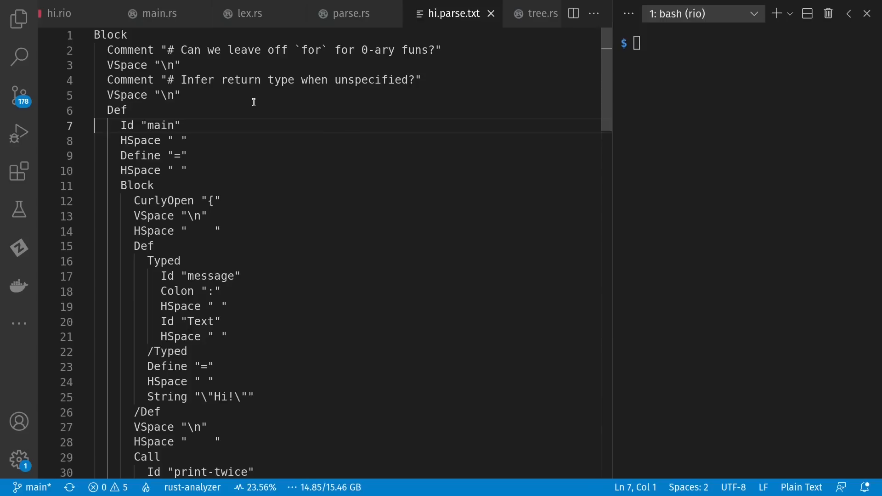
mouse_move(462, 59)
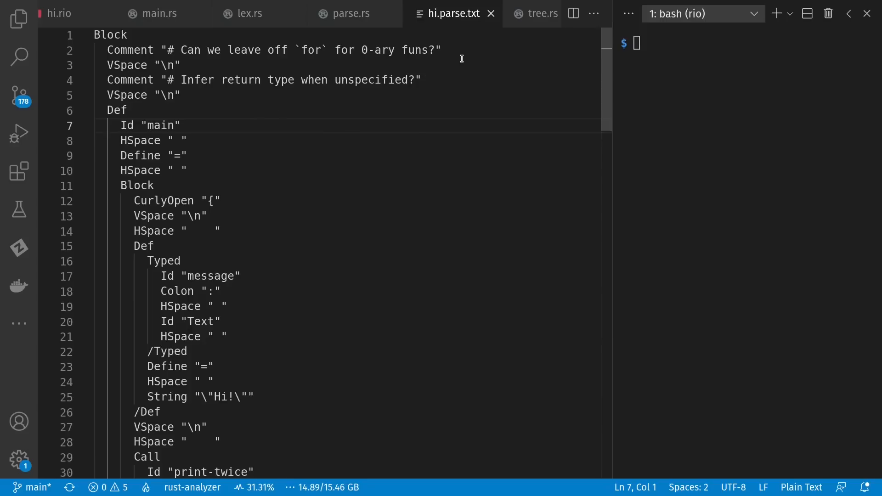
left_click(56, 13)
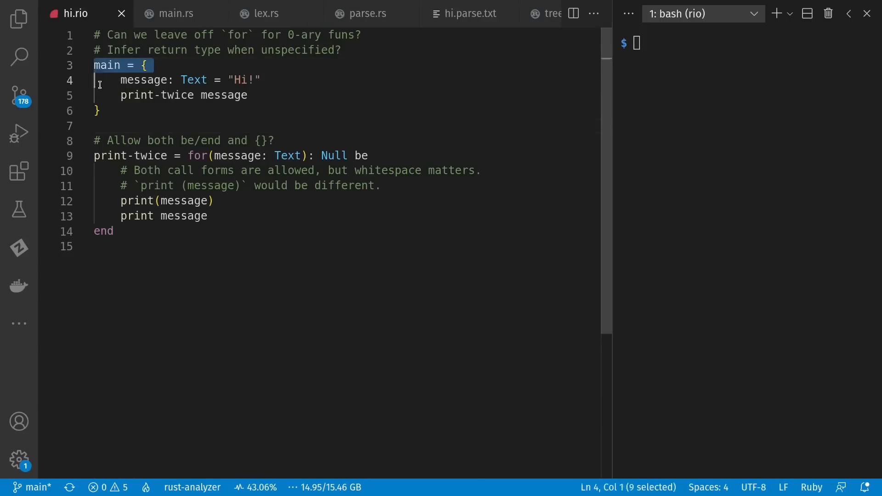
left_click(470, 13)
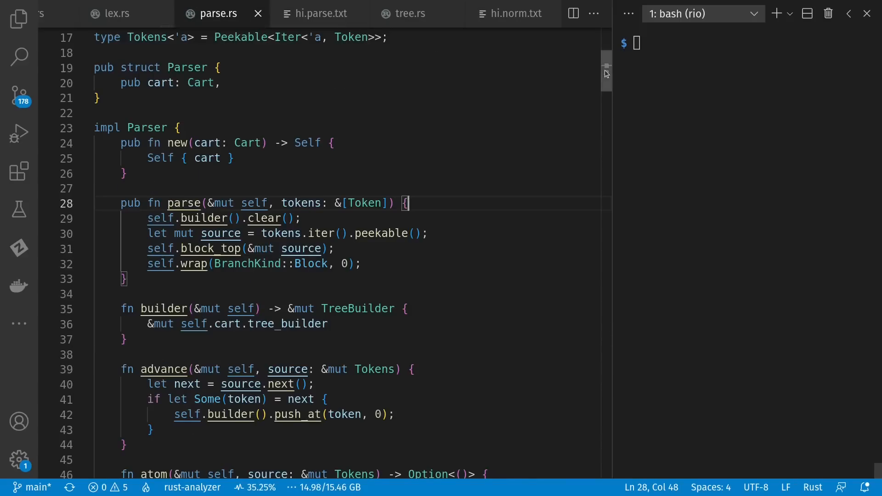
scroll("down", 3)
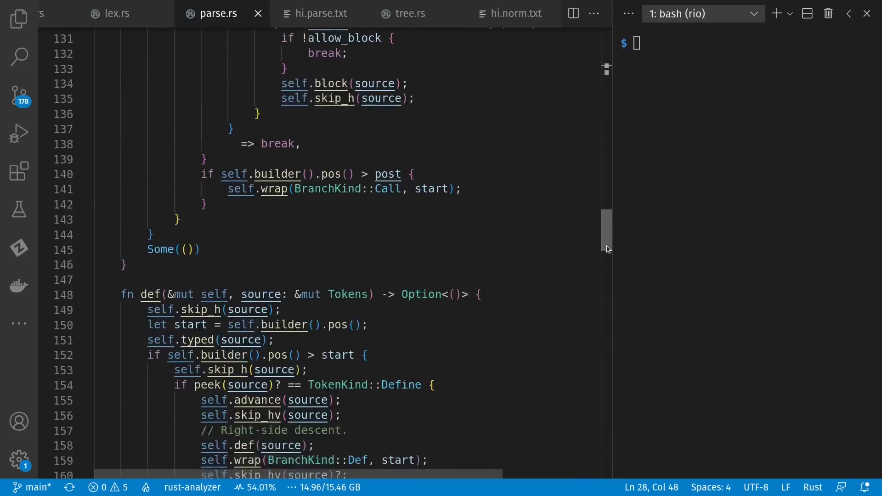
scroll("down", 3)
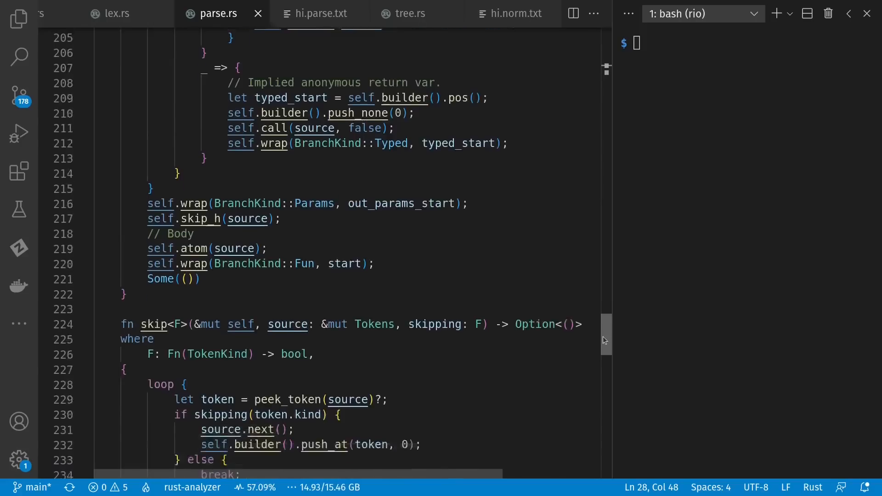
scroll("down", 3)
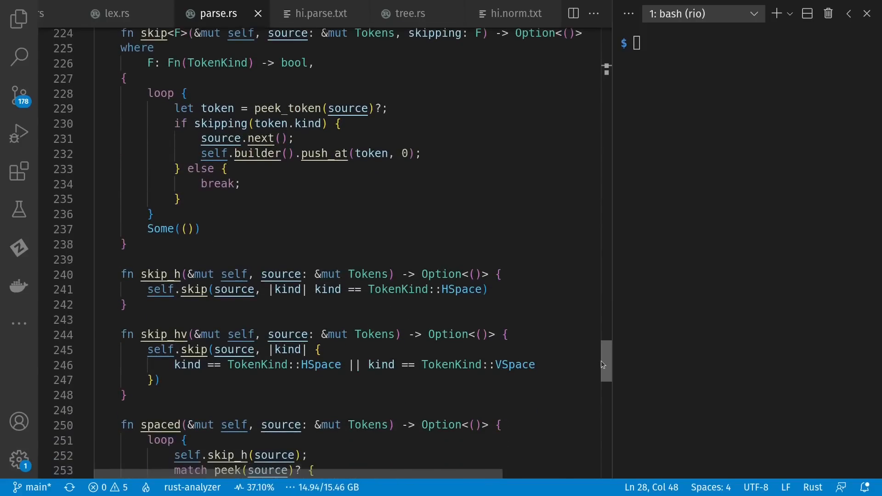
left_click(319, 13)
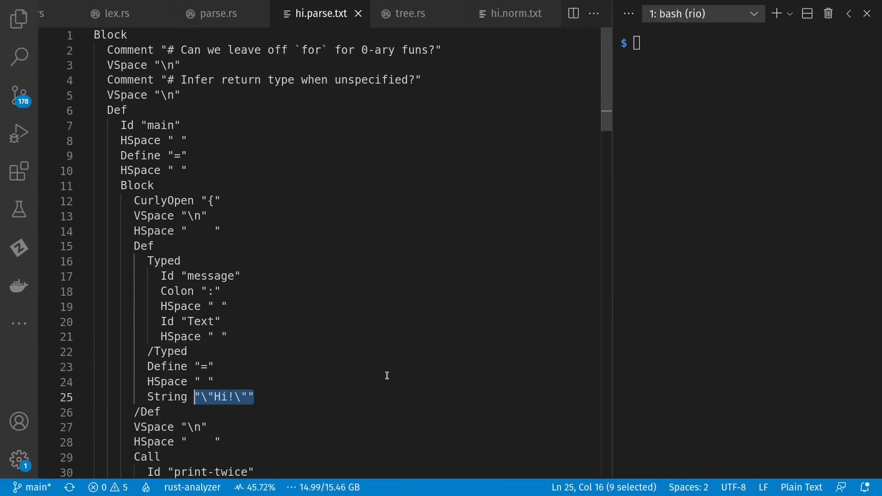
mouse_move(431, 95)
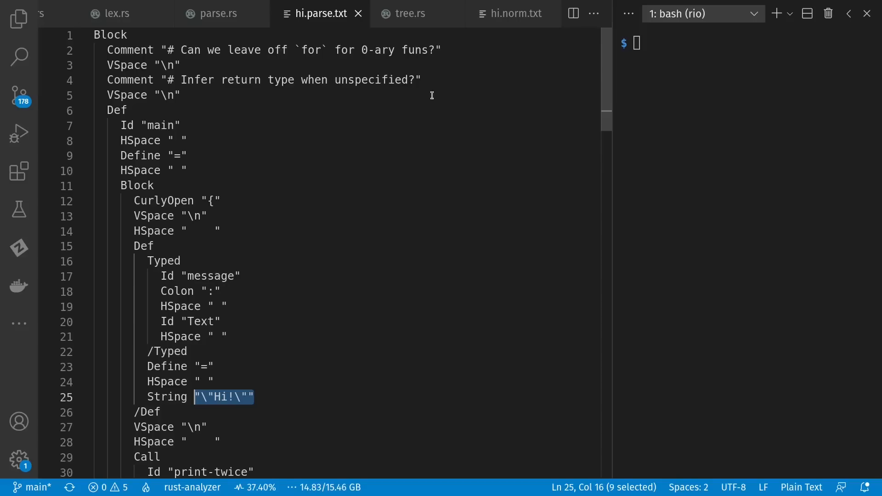
left_click(410, 13)
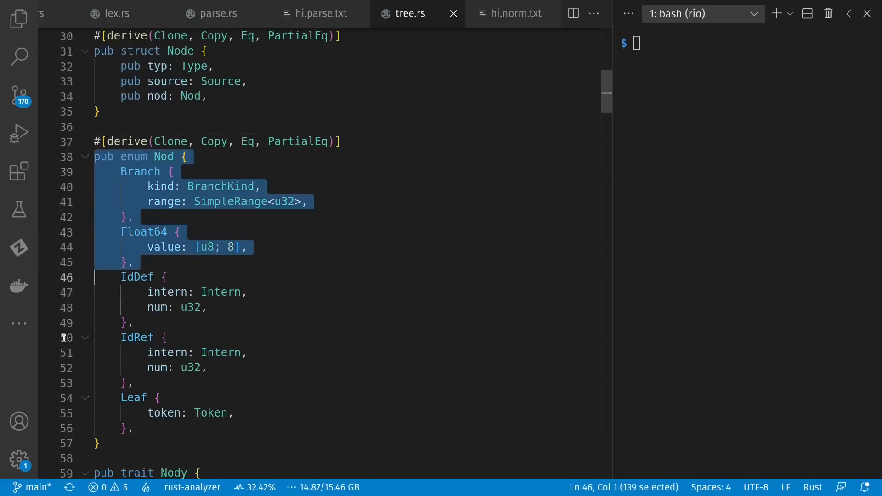
left_click(169, 169)
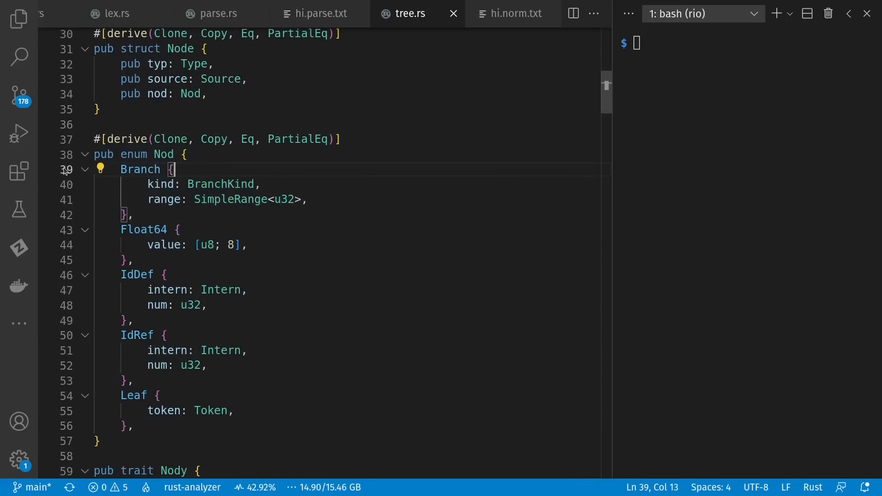
left_click_drag(174, 169, 130, 215)
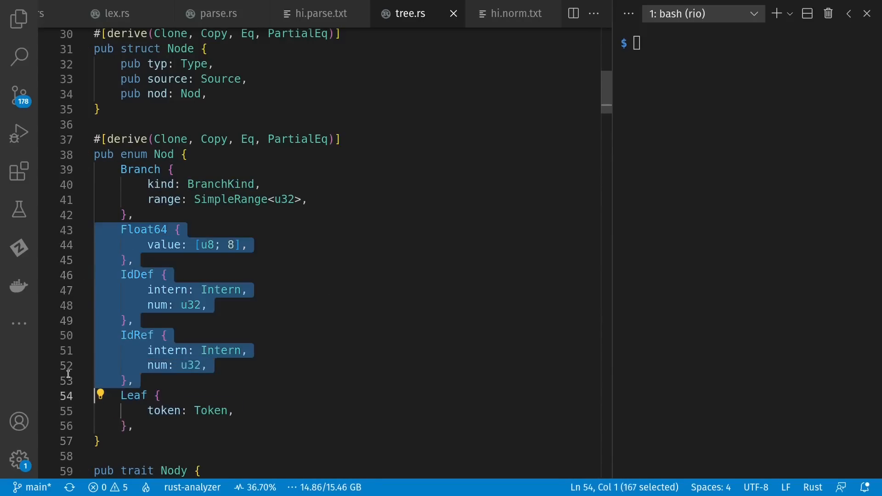
left_click(194, 124)
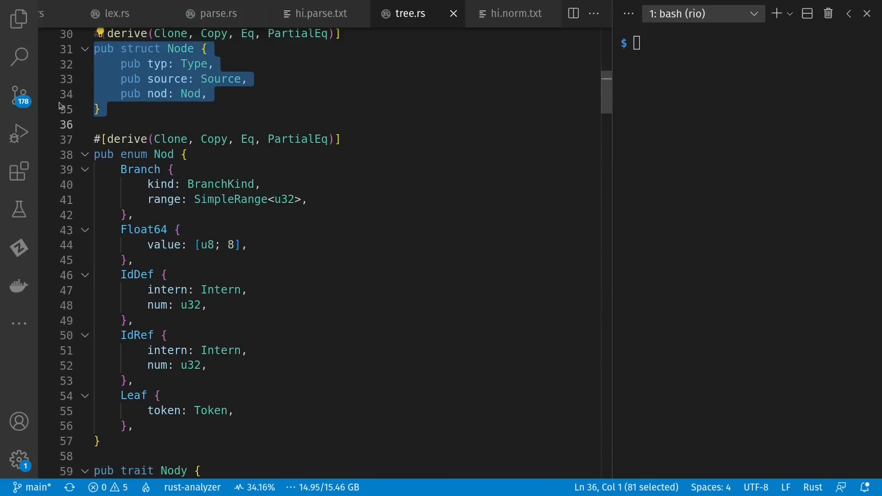
double_click(157, 94)
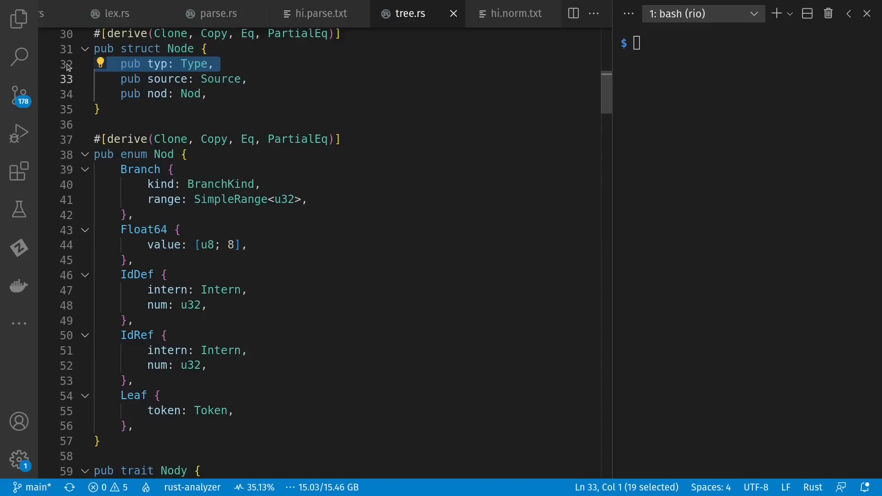
key("Down")
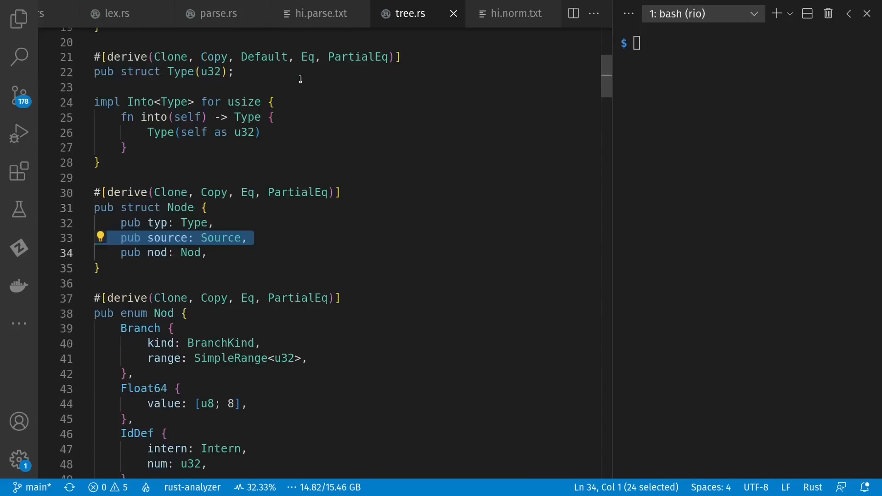
scroll("down", 3)
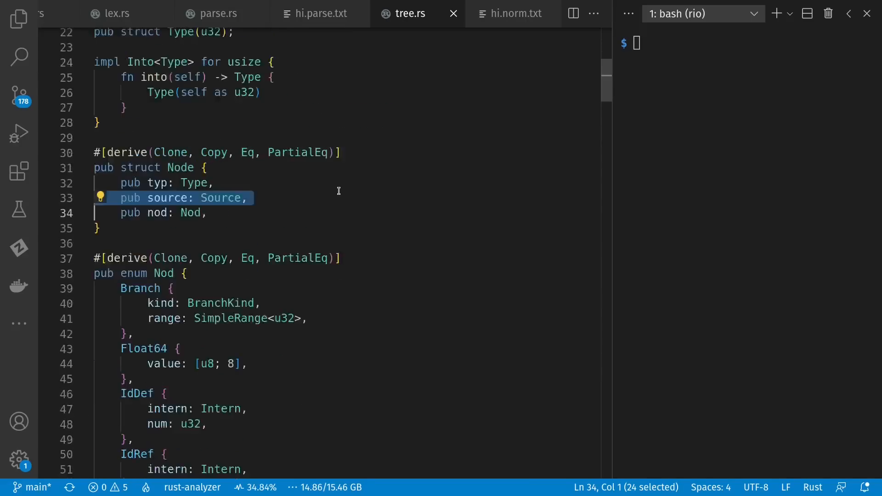
scroll("down", 3)
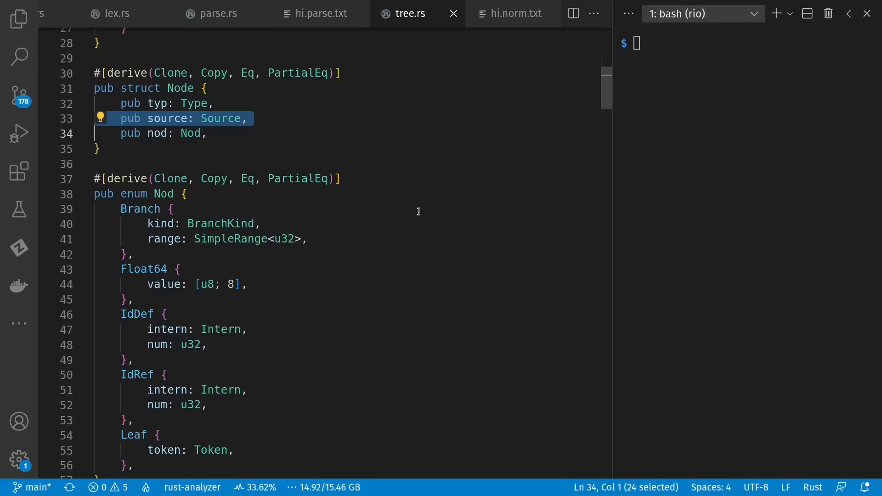
mouse_move(78, 133)
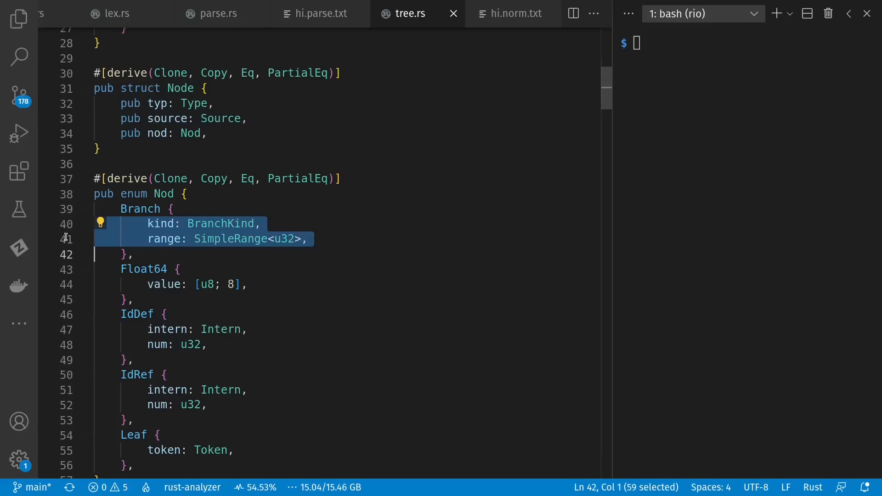
mouse_move(283, 209)
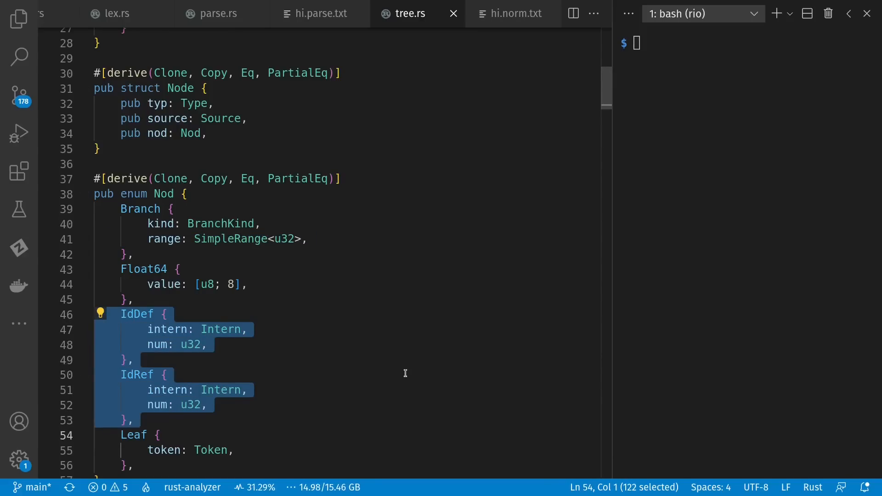
Step: Compare hi.norm.txt against hi.parse.txt and select the inner Block lines
left_click(514, 13)
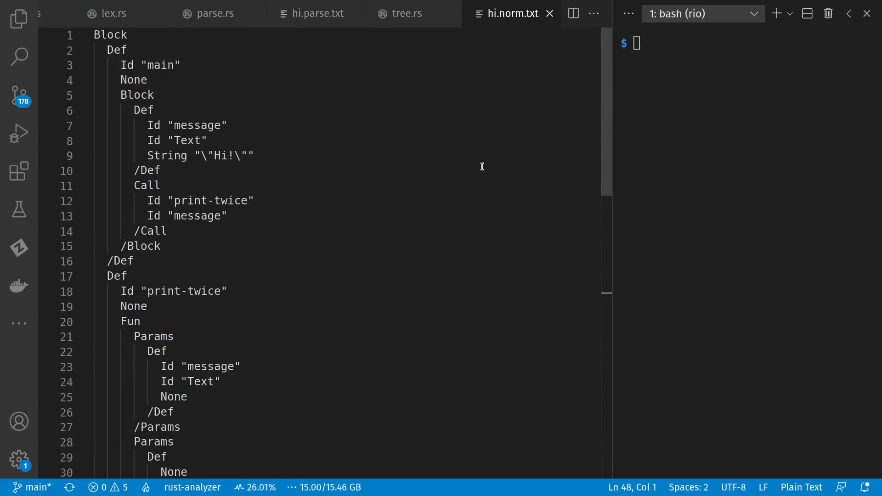
left_click(316, 14)
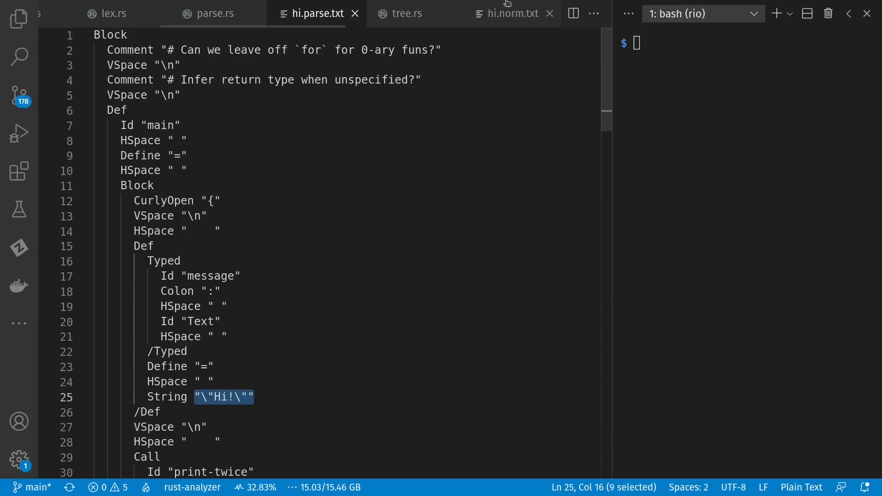
left_click(512, 13)
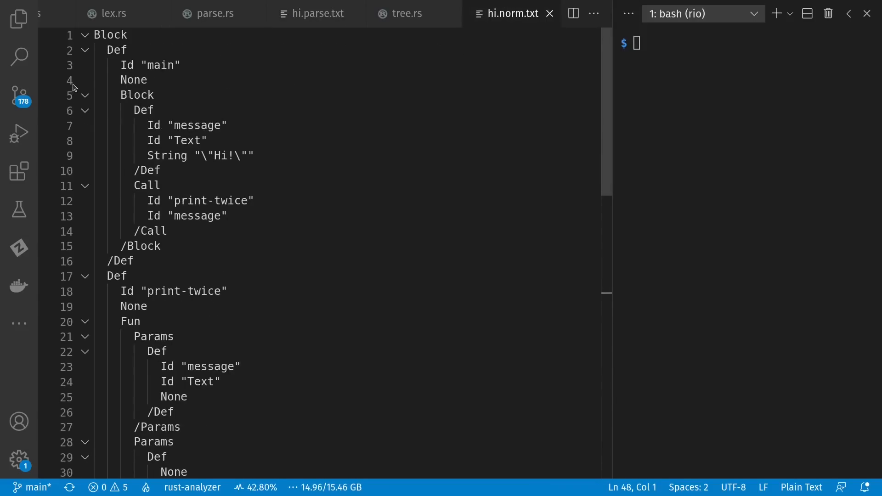
double_click(115, 50)
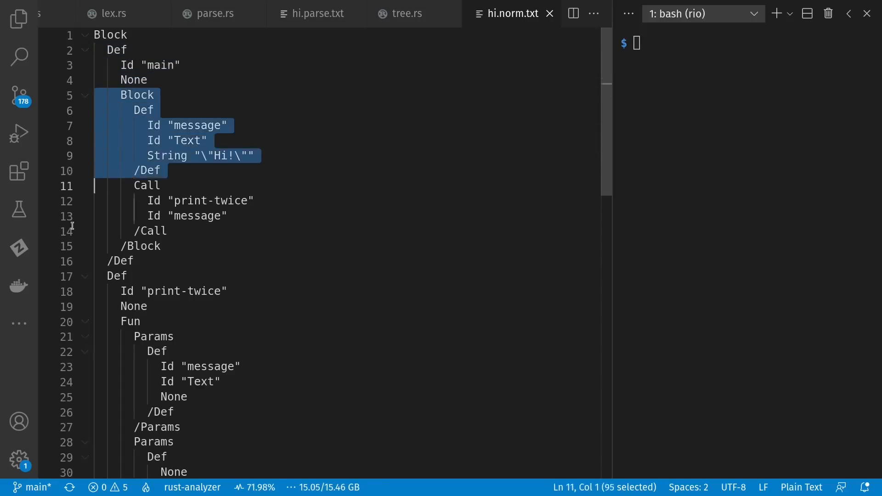
left_click(209, 246)
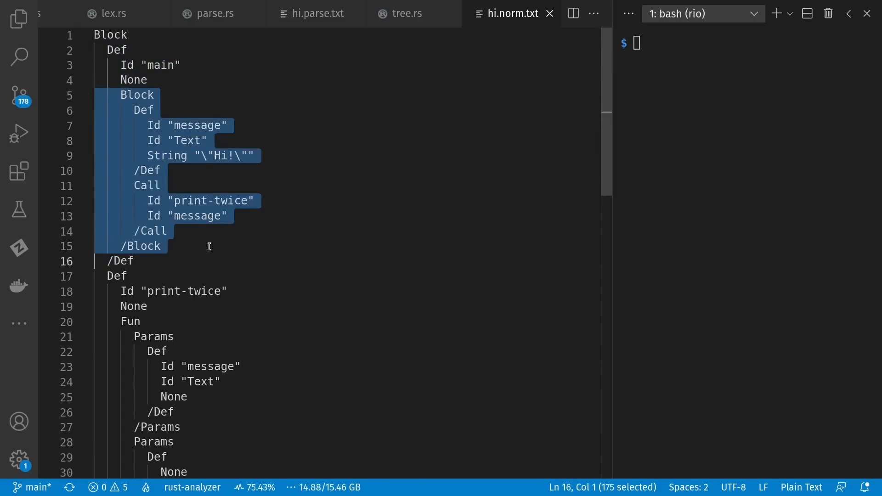
left_click(209, 246)
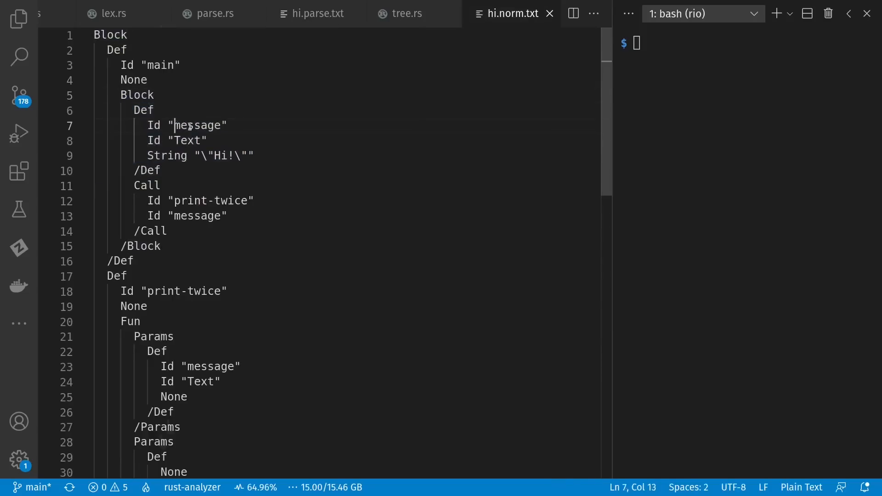
double_click(187, 141)
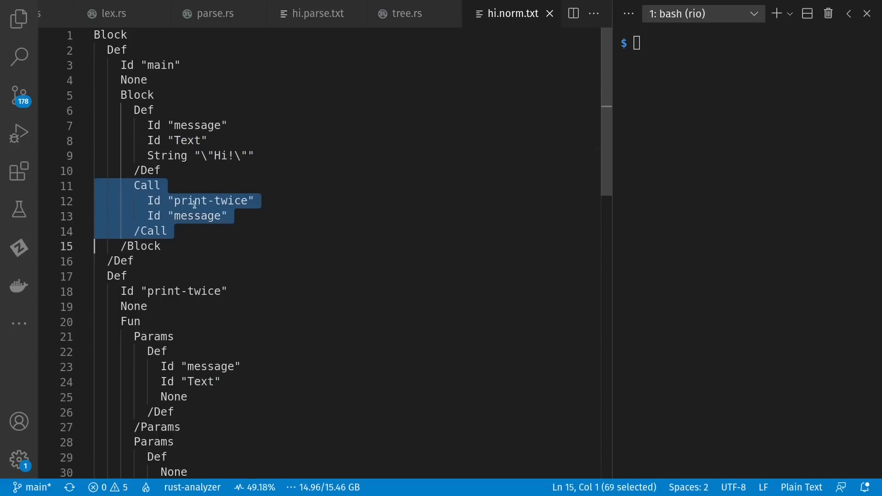
double_click(197, 125)
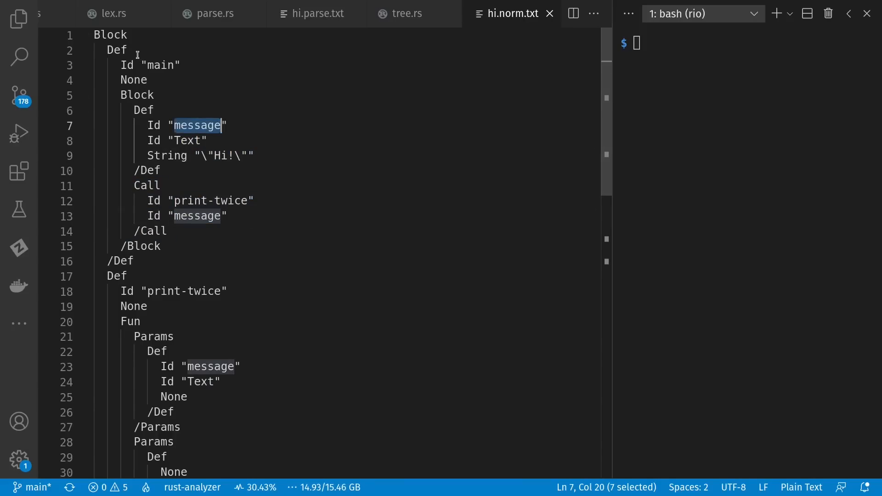
mouse_move(154, 89)
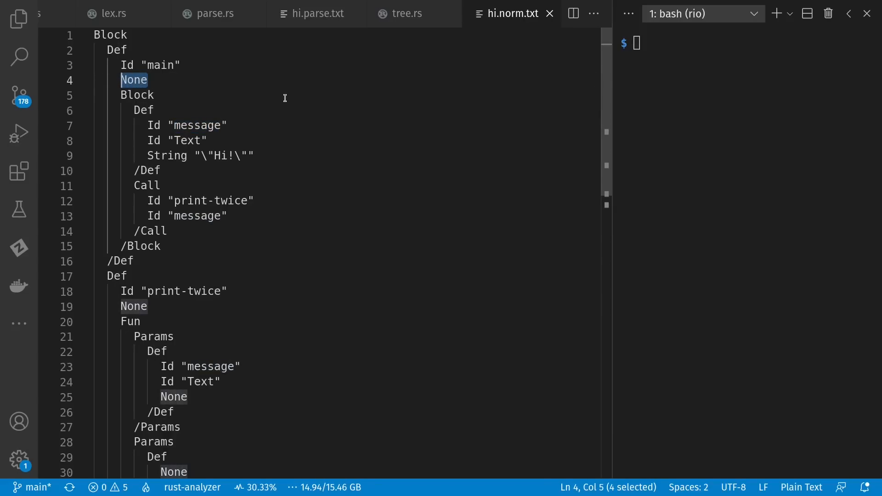
scroll("down", 3)
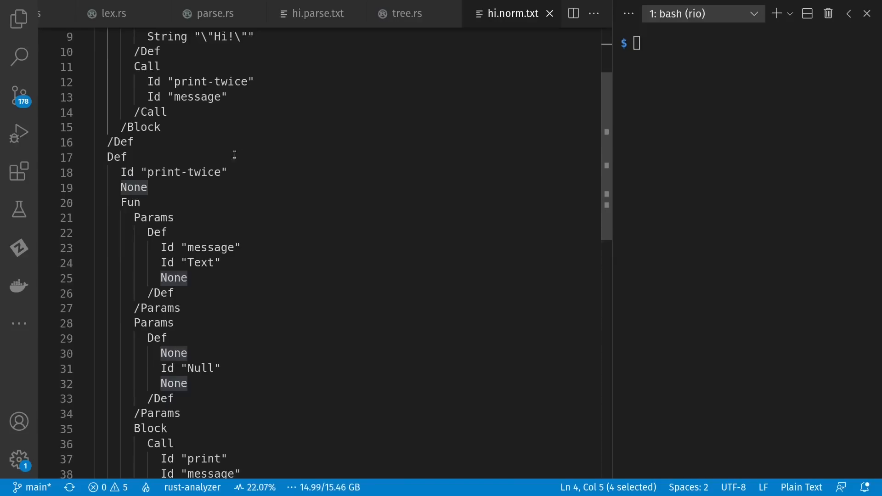
double_click(184, 172)
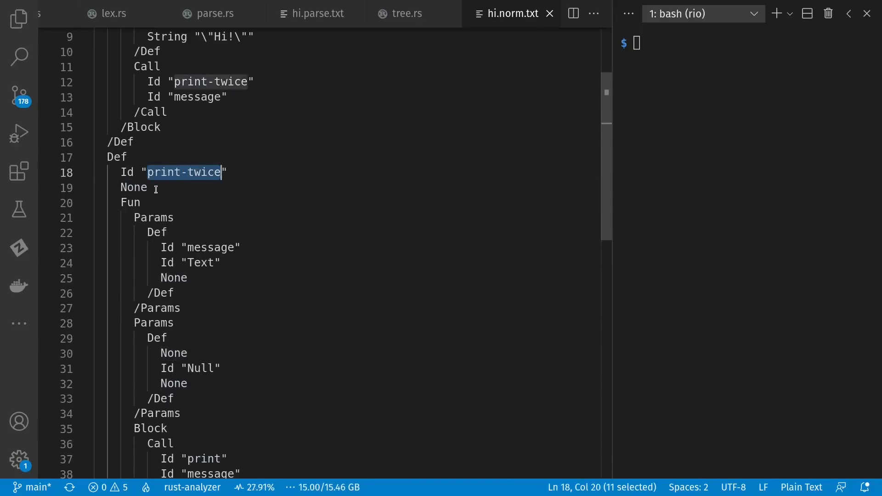
left_click(153, 188)
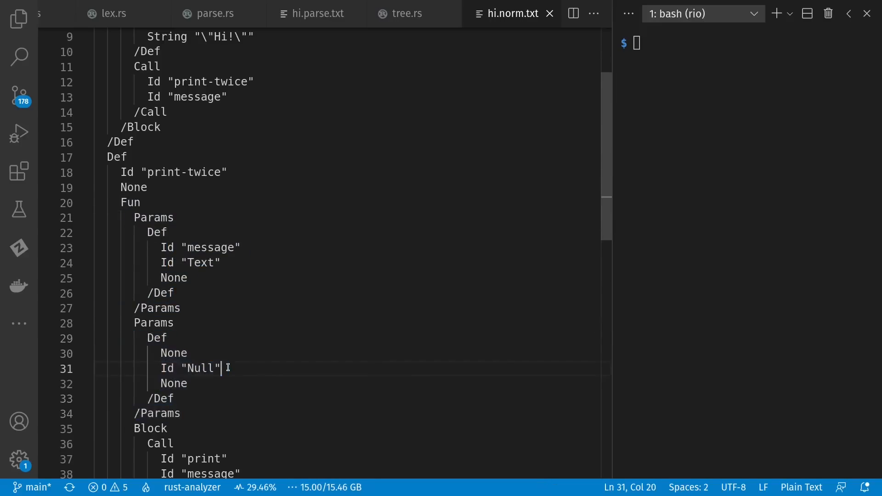
double_click(201, 368)
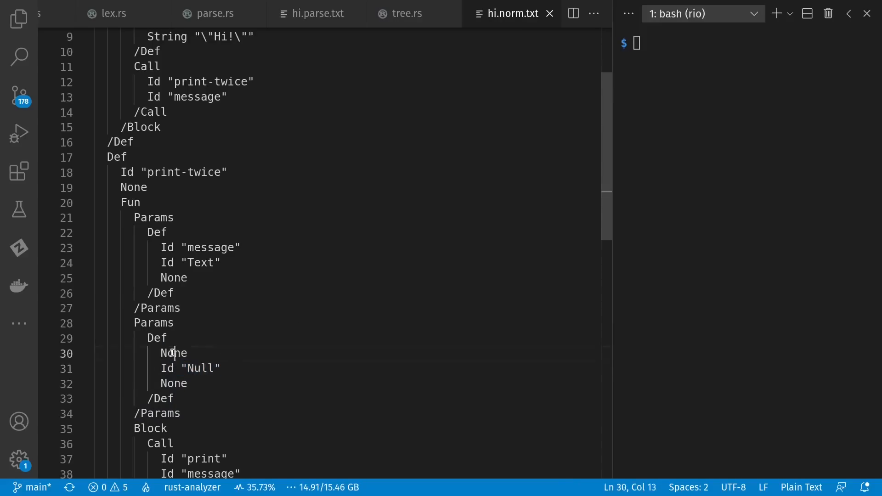
double_click(173, 353)
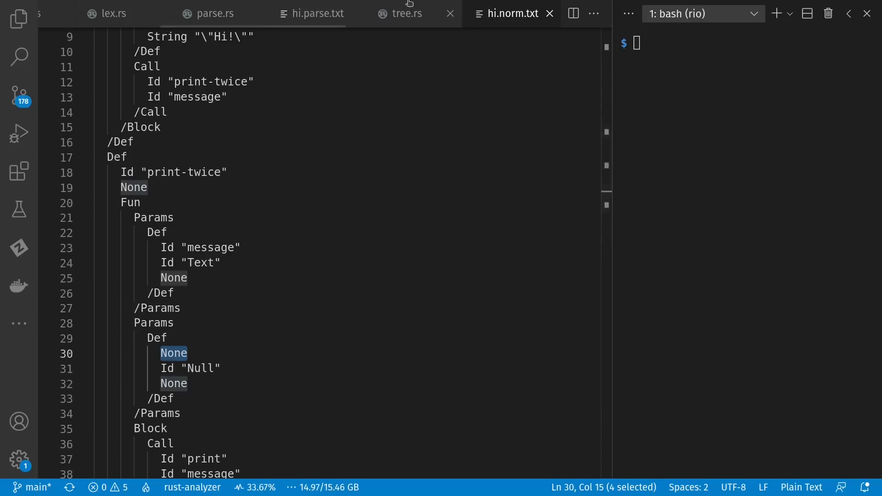
left_click(407, 13)
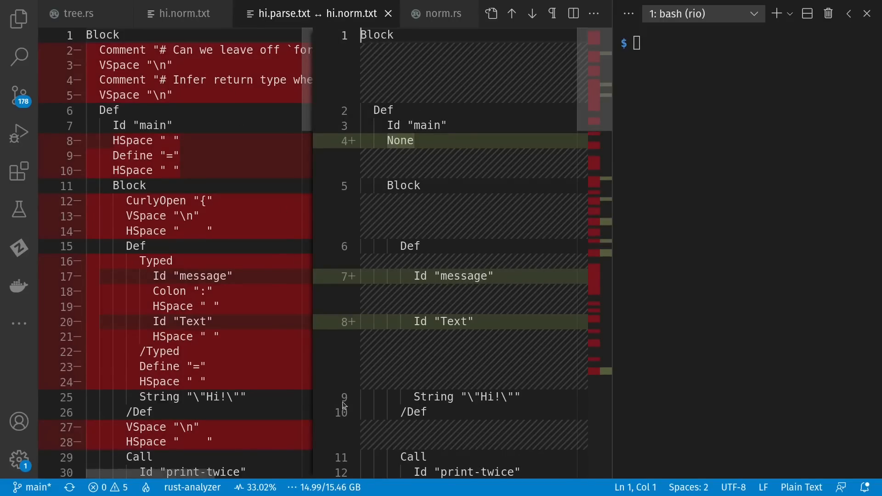
Step: Select the added None in main's definition, then view norm.rs
double_click(399, 141)
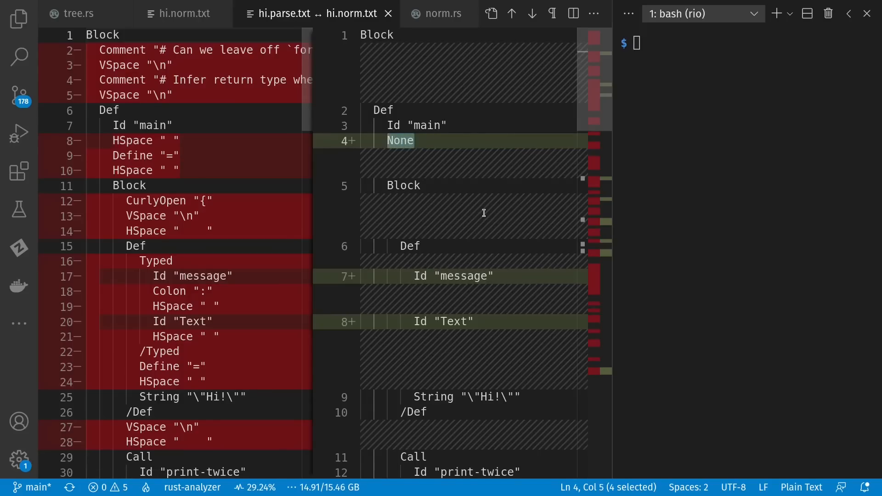
left_click(442, 13)
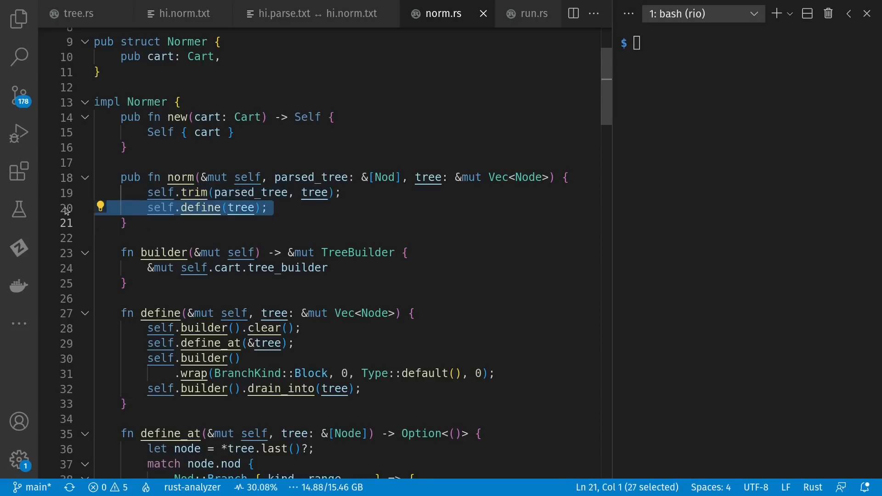
mouse_move(411, 200)
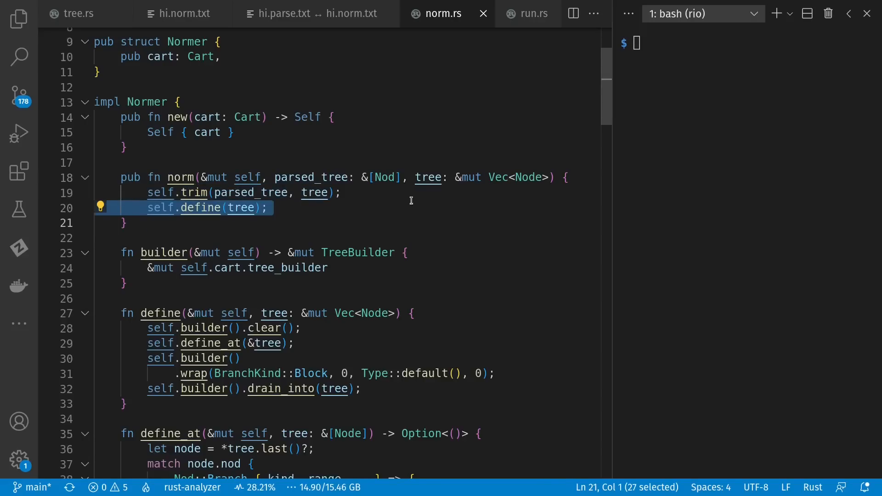
scroll("down", 3)
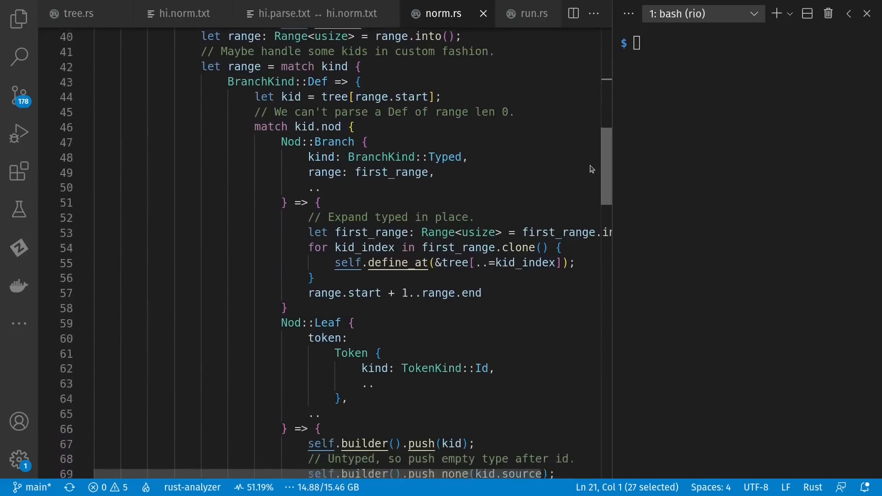
scroll("down", 3)
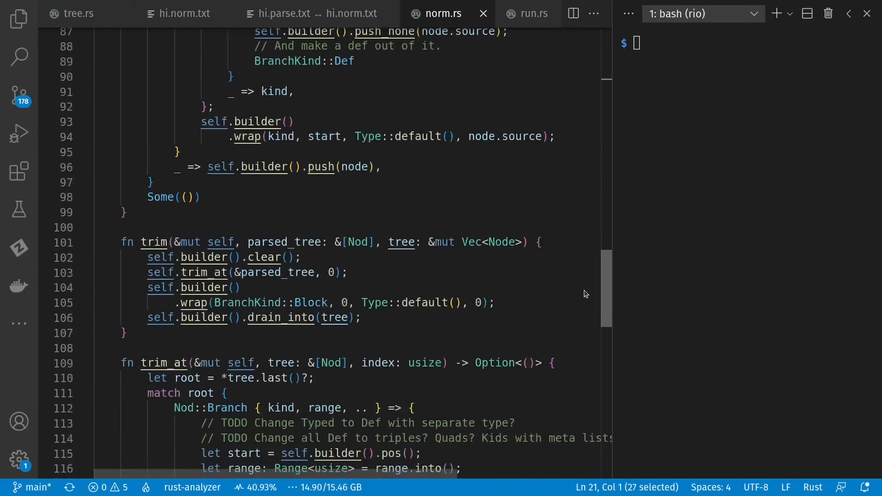
scroll("down", 3)
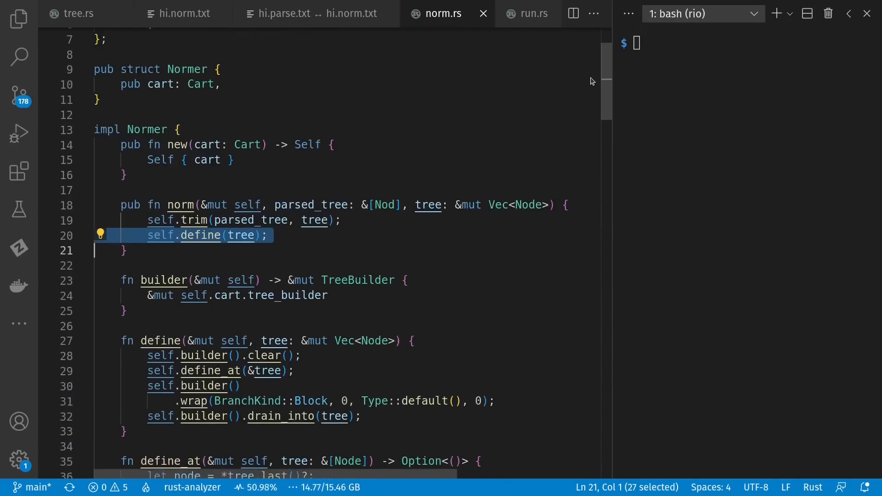
mouse_move(525, 15)
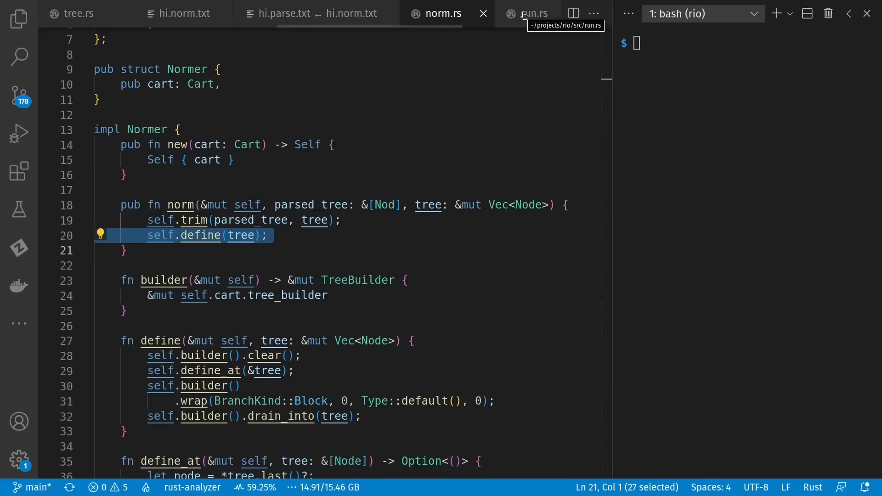
left_click(534, 13)
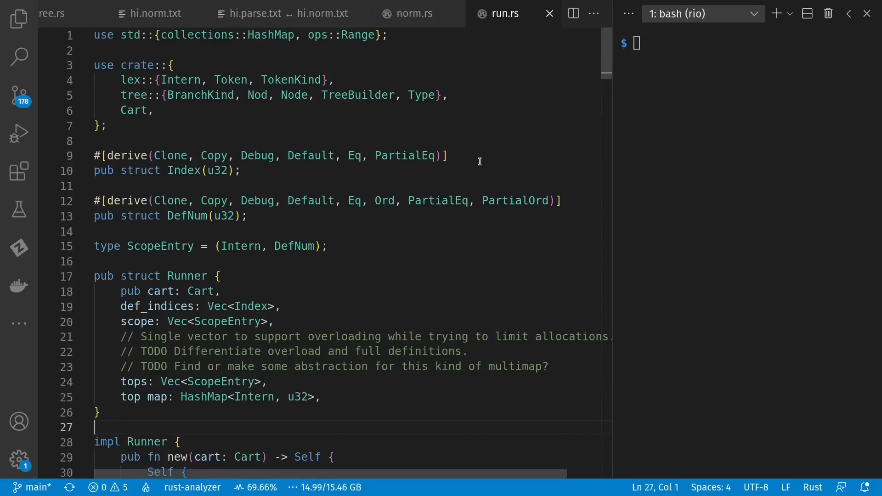
scroll("down", 3)
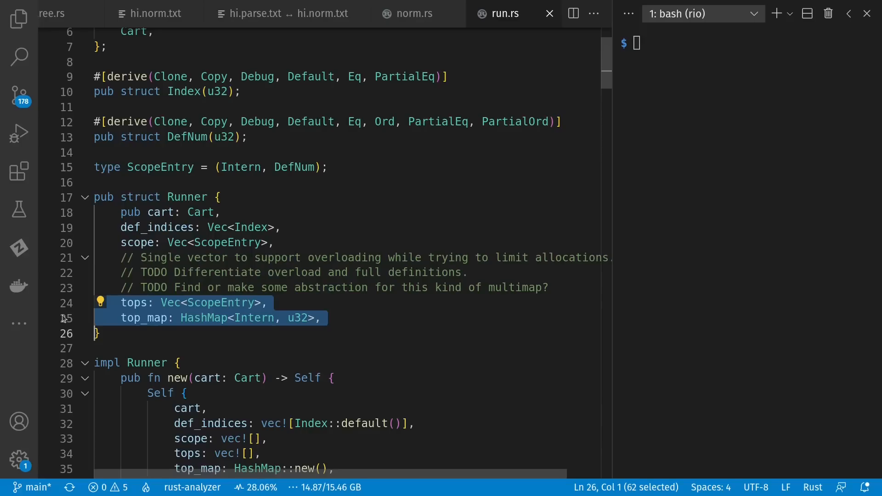
scroll("down", 3)
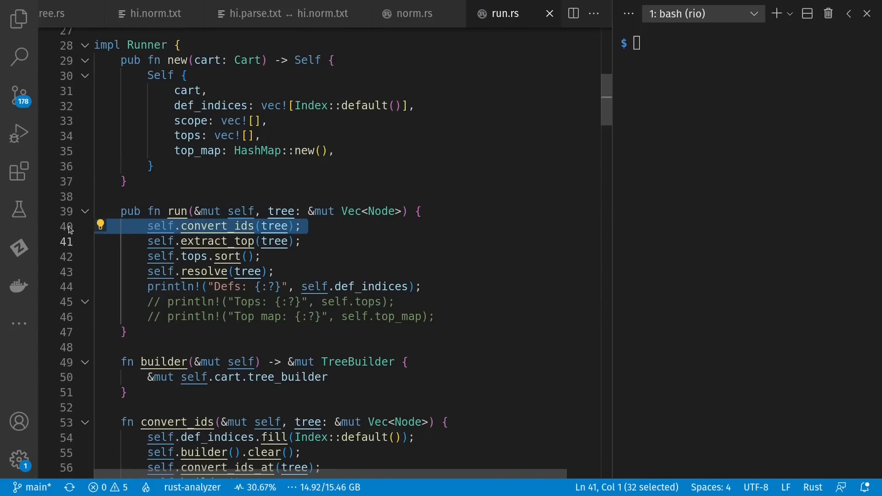
key("Down")
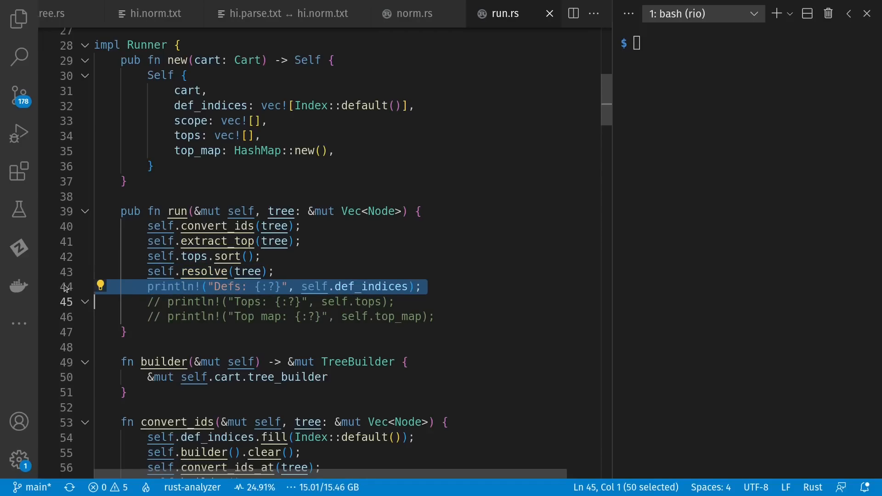
left_click(286, 13)
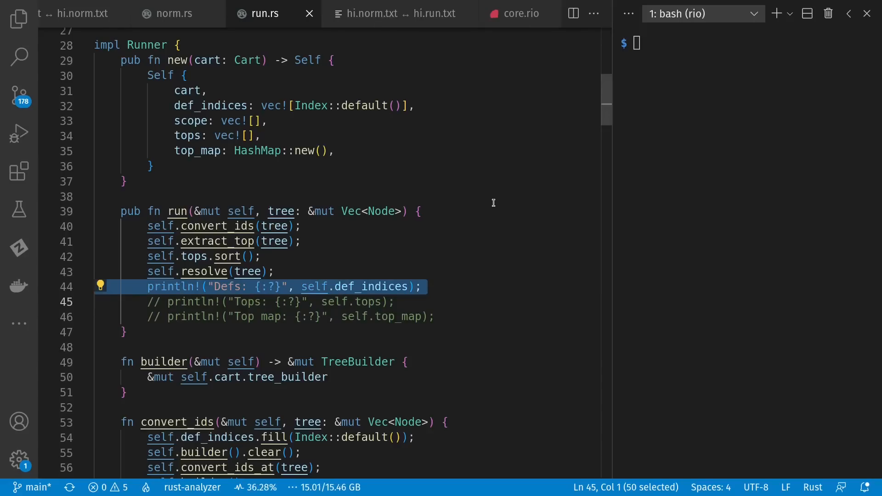
Step: Scroll the hi.norm.txt vs hi.run.txt diff, highlighting main@1's numeric suffix
left_click(396, 14)
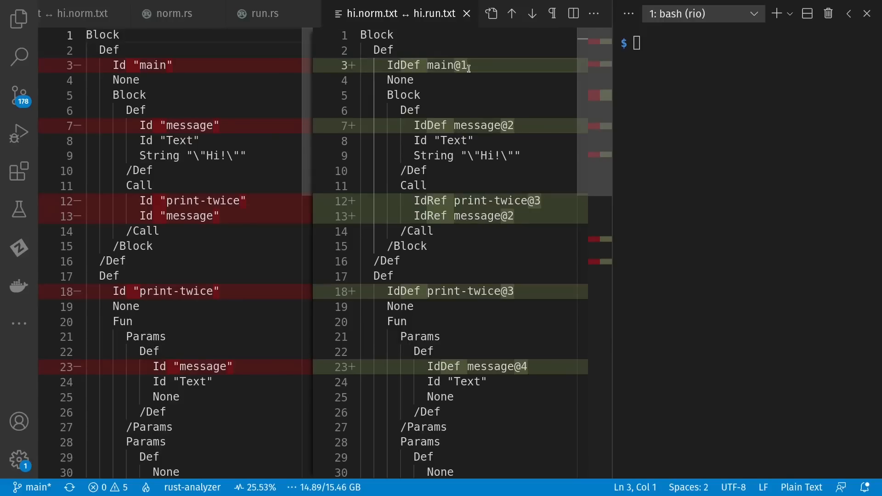
double_click(154, 65)
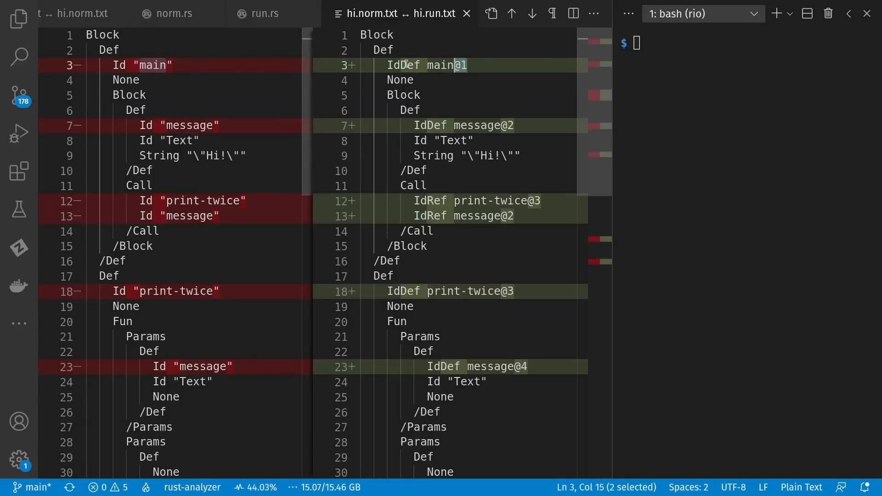
mouse_move(423, 87)
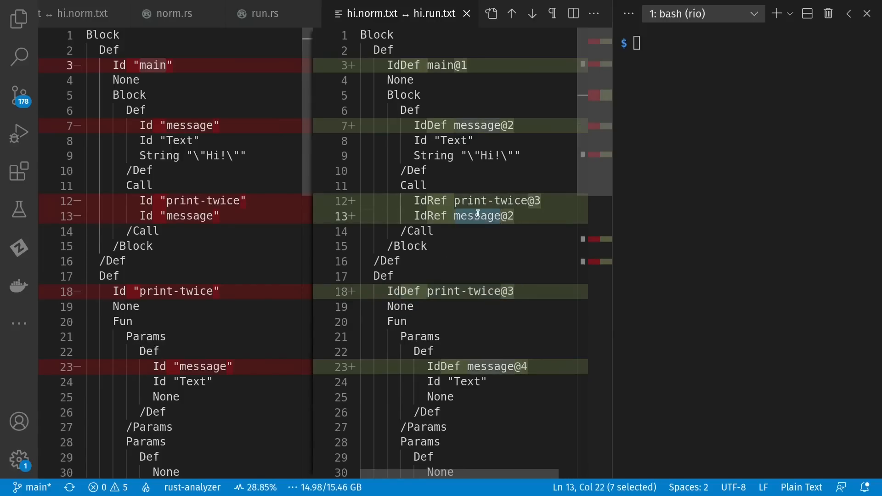
scroll("down", 3)
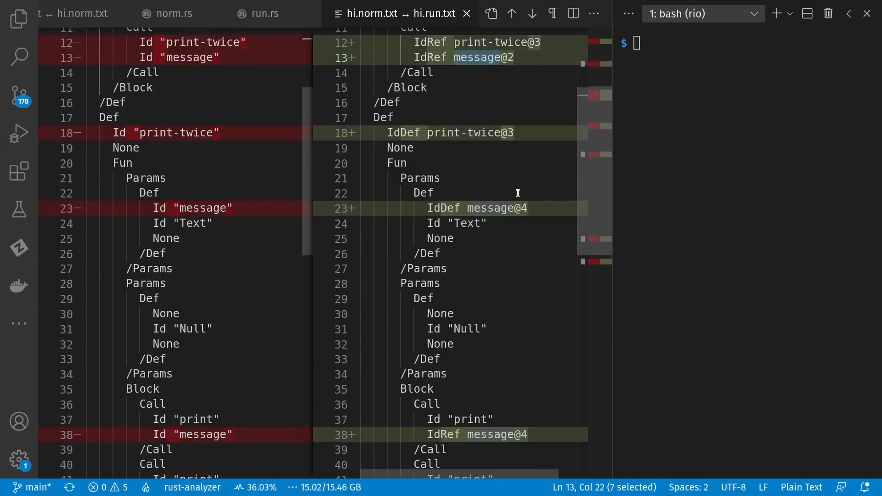
scroll("down", 3)
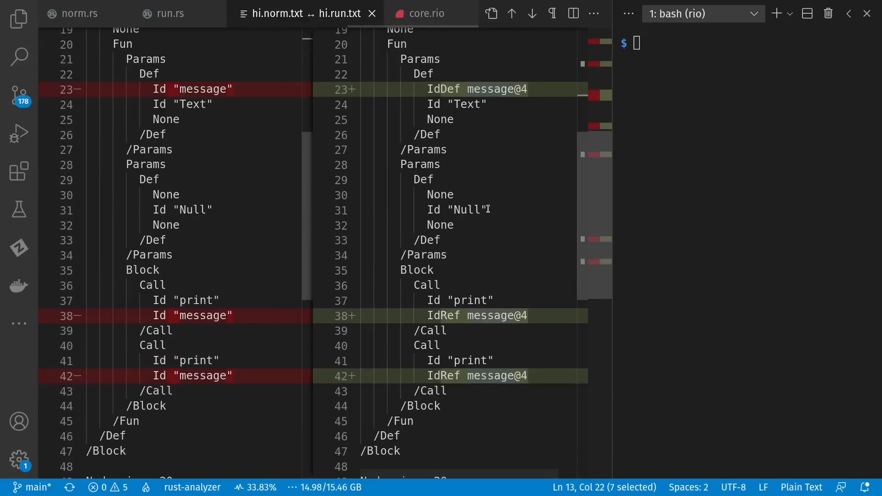
mouse_move(517, 224)
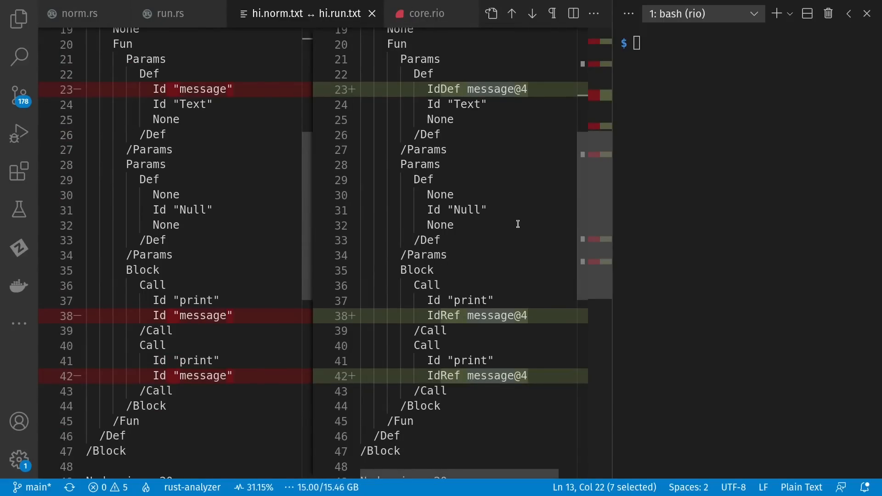
mouse_move(489, 180)
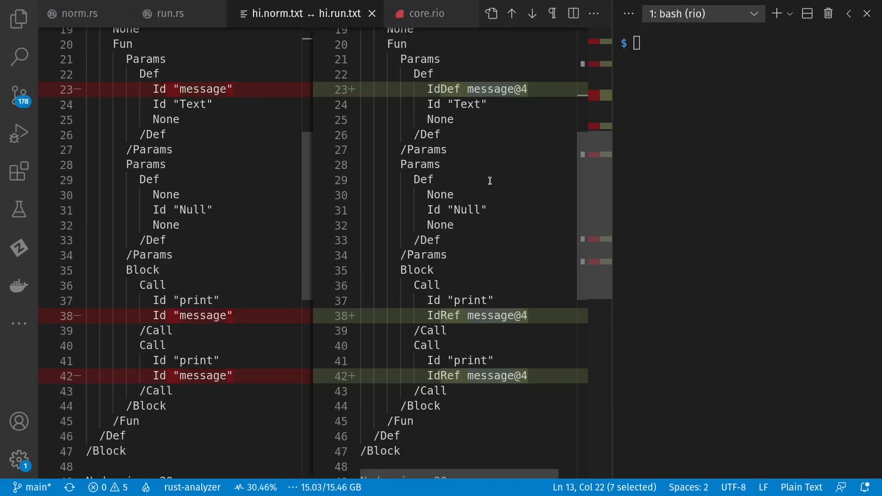
mouse_move(356, 156)
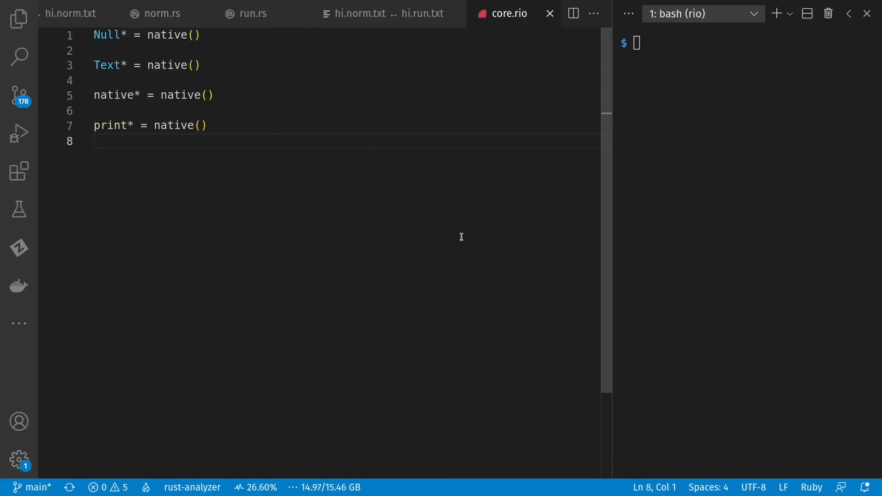
mouse_move(151, 78)
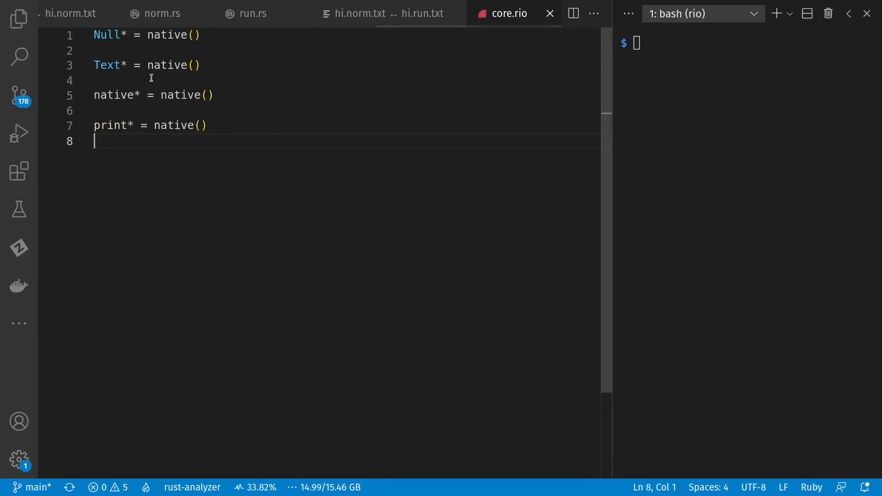
mouse_move(268, 228)
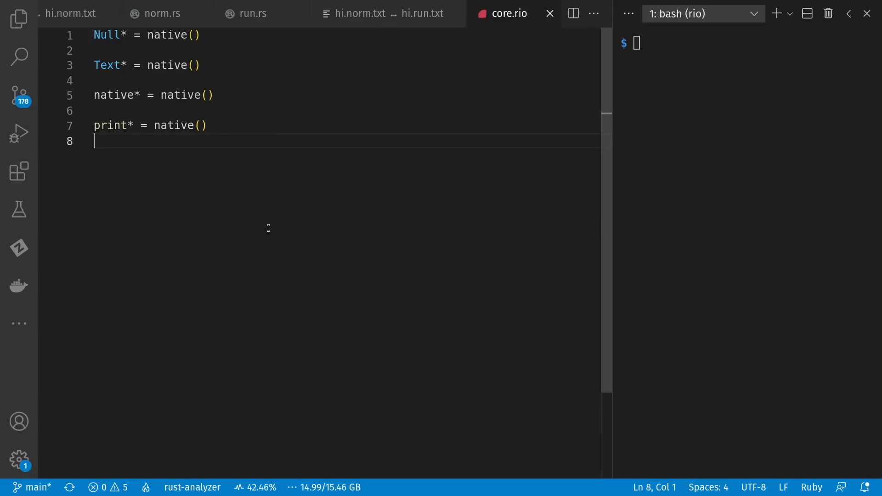
mouse_move(197, 196)
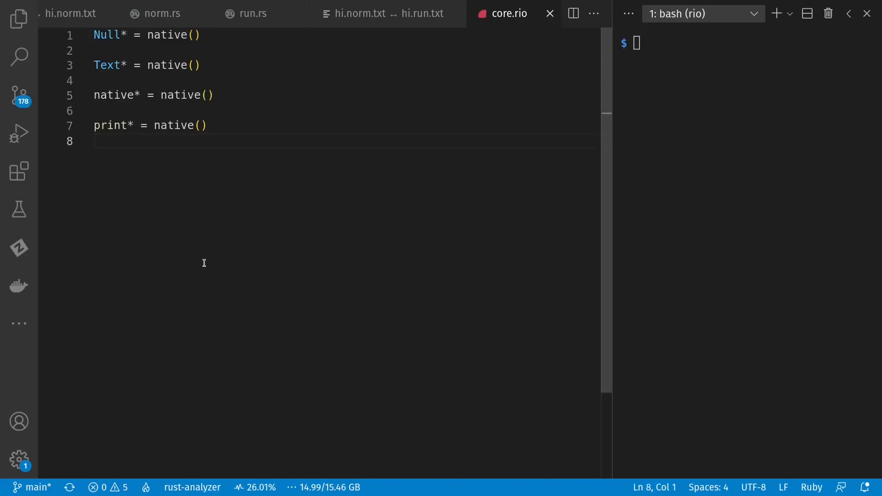
mouse_move(364, 72)
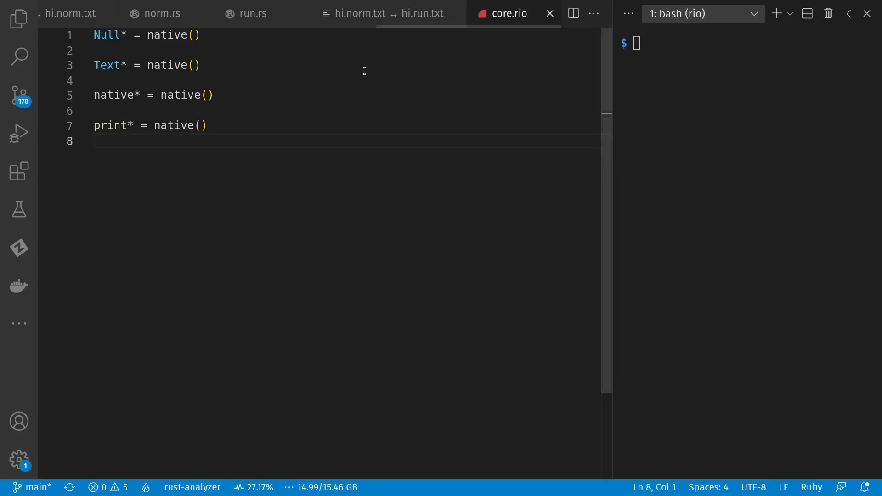
left_click(382, 13)
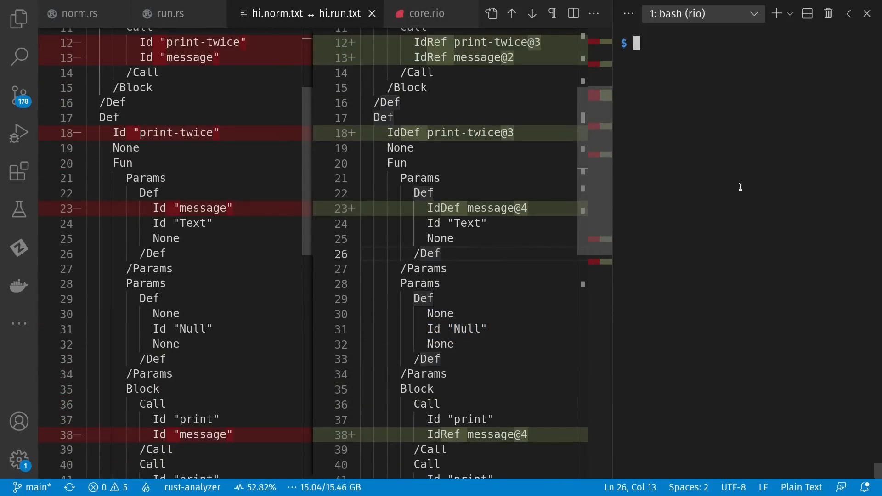
Step: Run ./run.sh and highlight the 0.012s runtime, Index(0) and a nested Def
type("./run.sh")
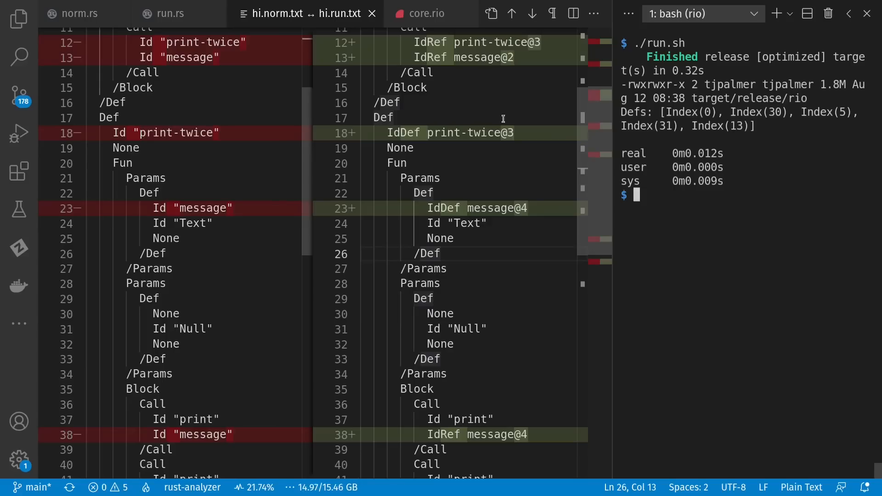
left_click_drag(621, 111, 756, 126)
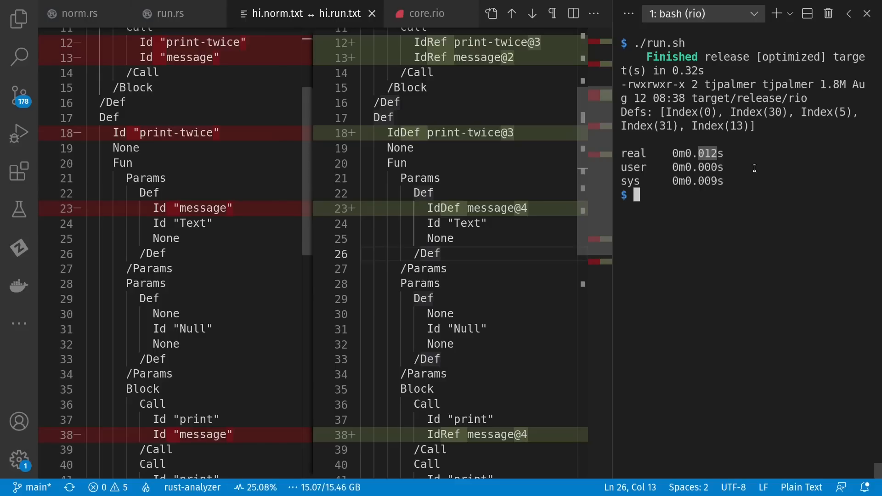
mouse_move(800, 159)
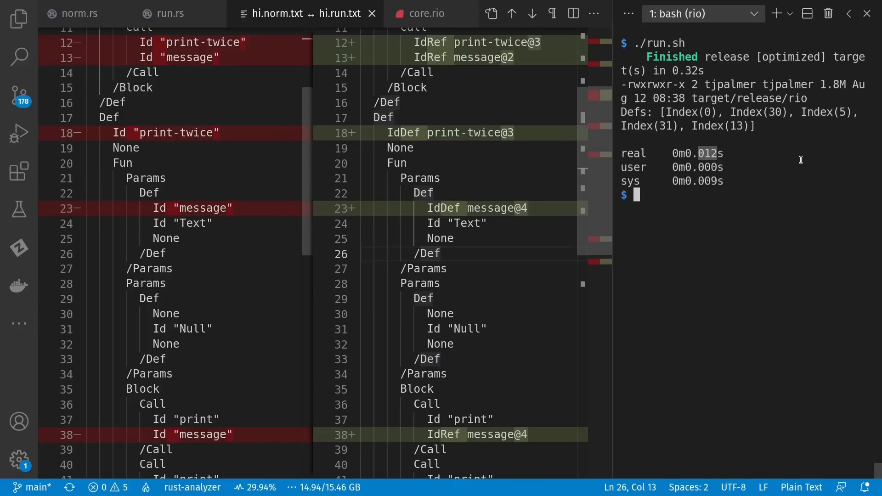
double_click(689, 112)
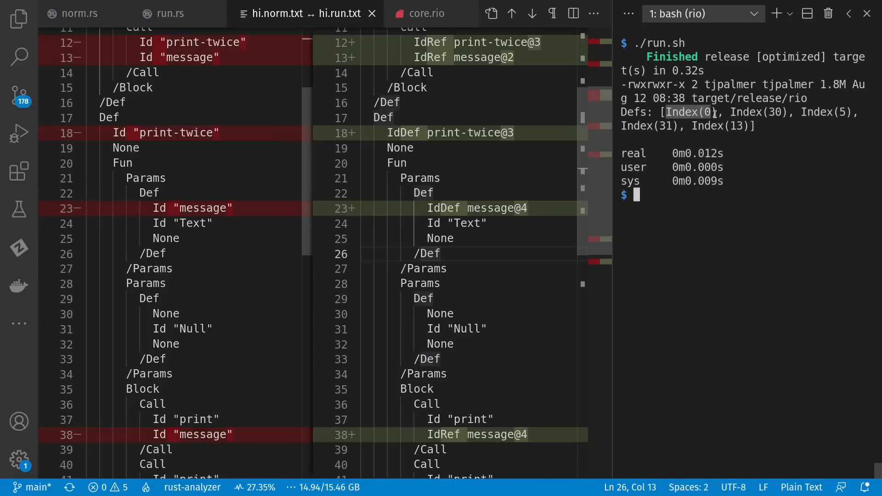
mouse_move(732, 155)
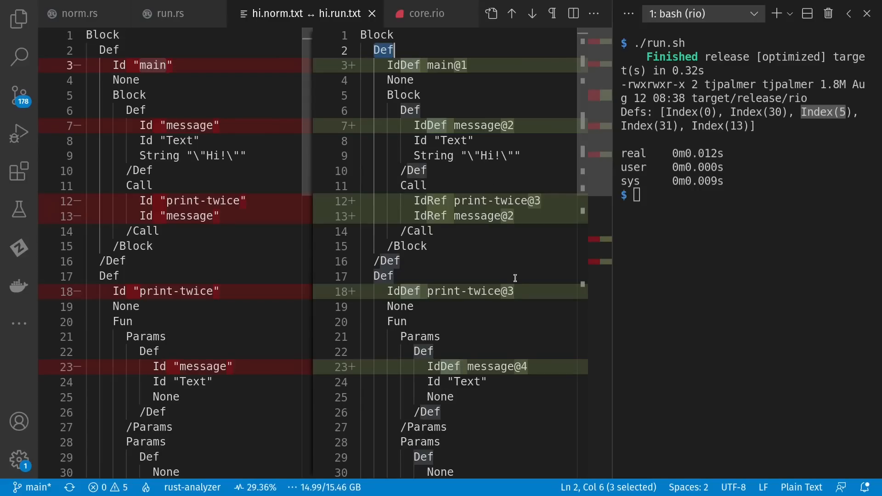
left_click(510, 215)
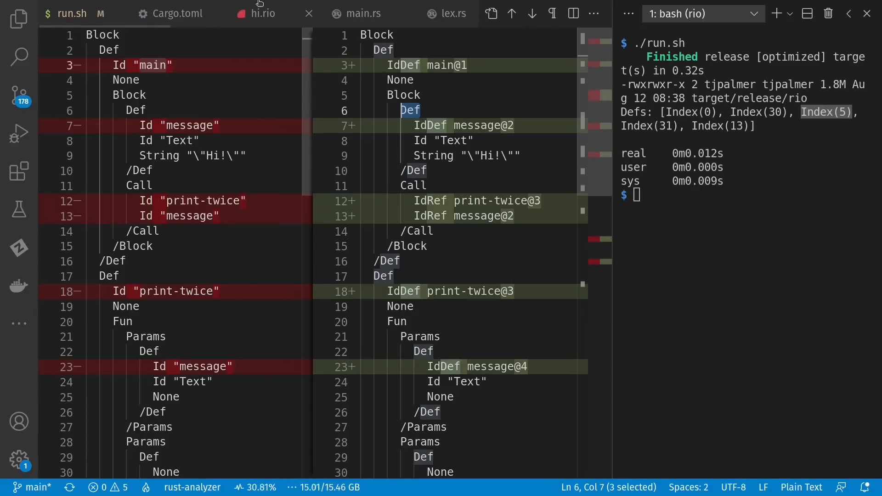
Step: Change hi.rio's message to Bye, rerun run.sh, and view hi.run.txt's diff
left_click(264, 13)
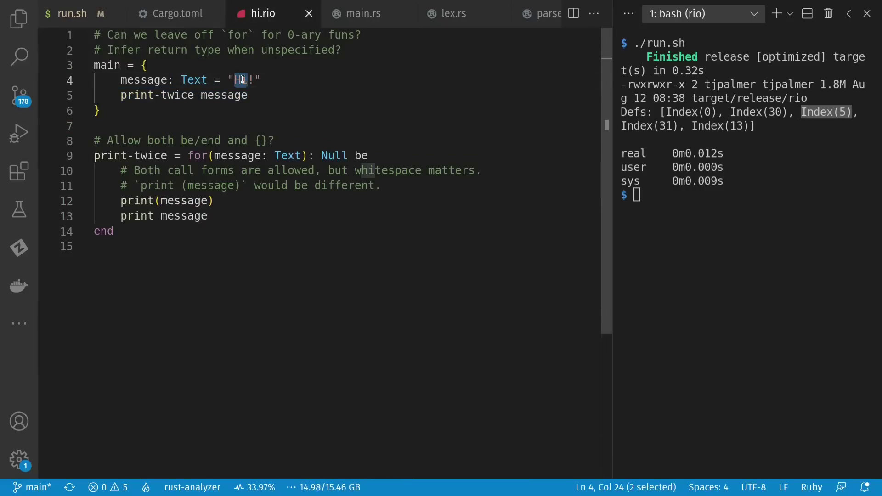
type("Bye")
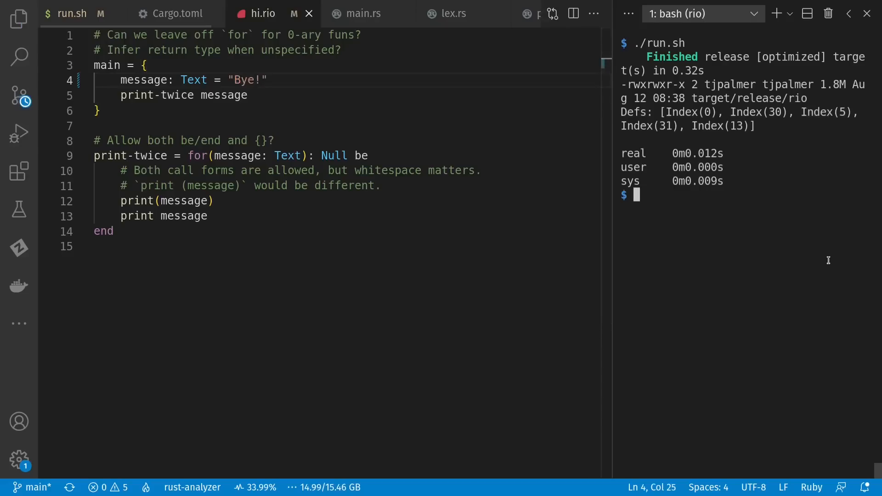
key("Enter")
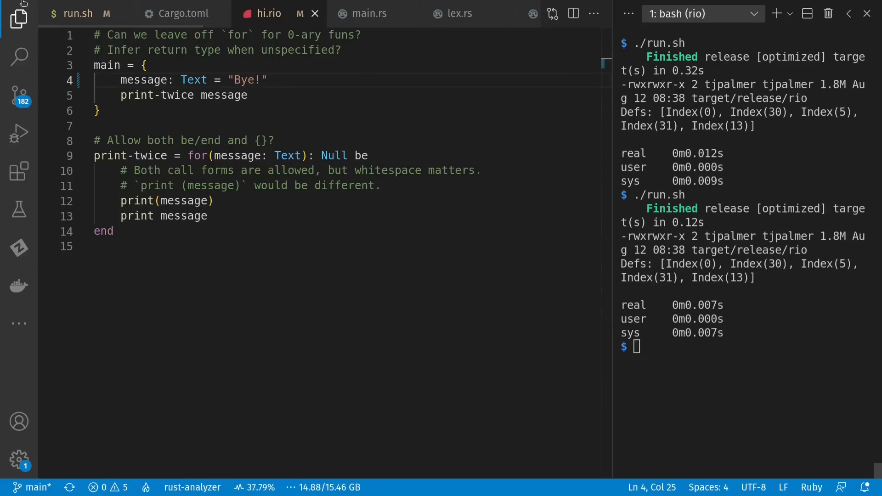
left_click(17, 92)
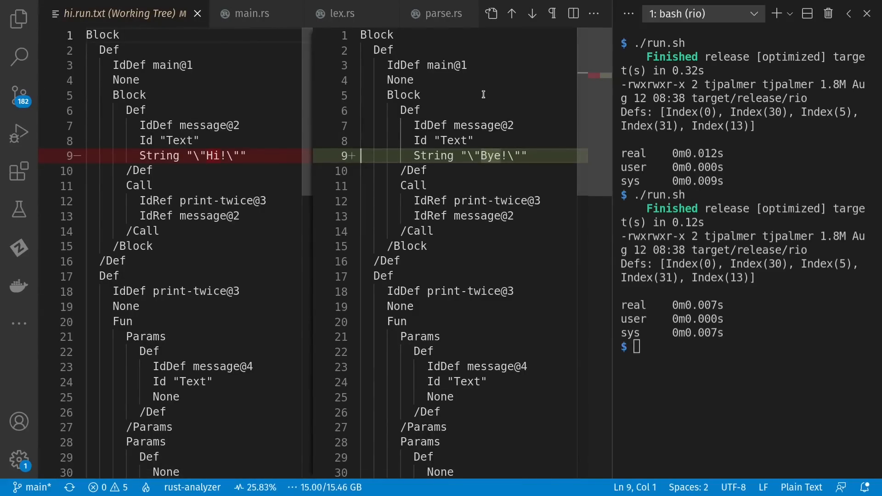
mouse_move(232, 145)
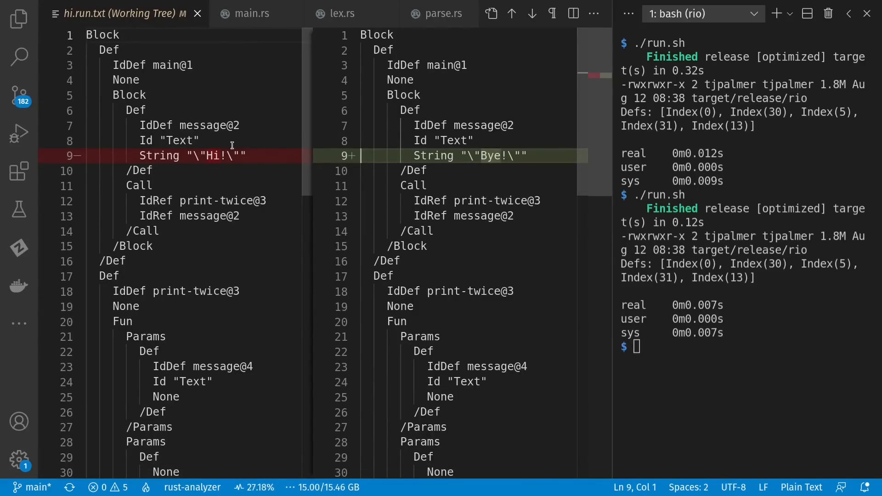